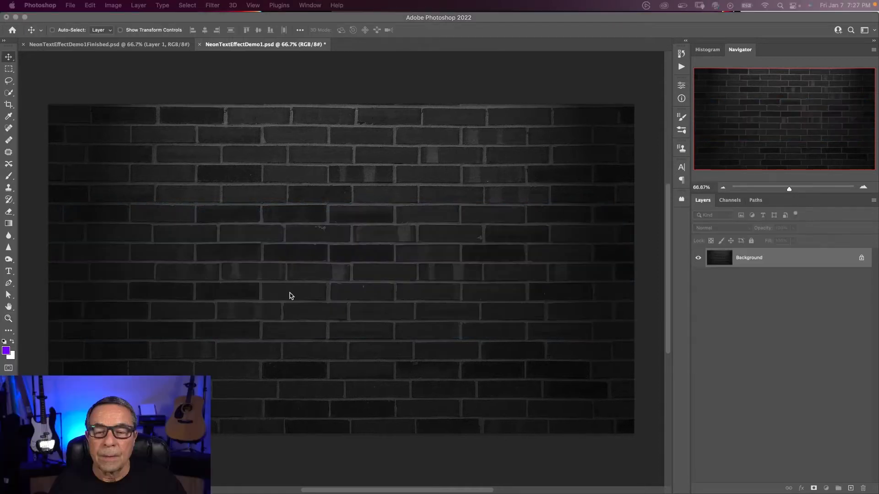
{"action": "mouse_move", "coordinate": [274, 249]}
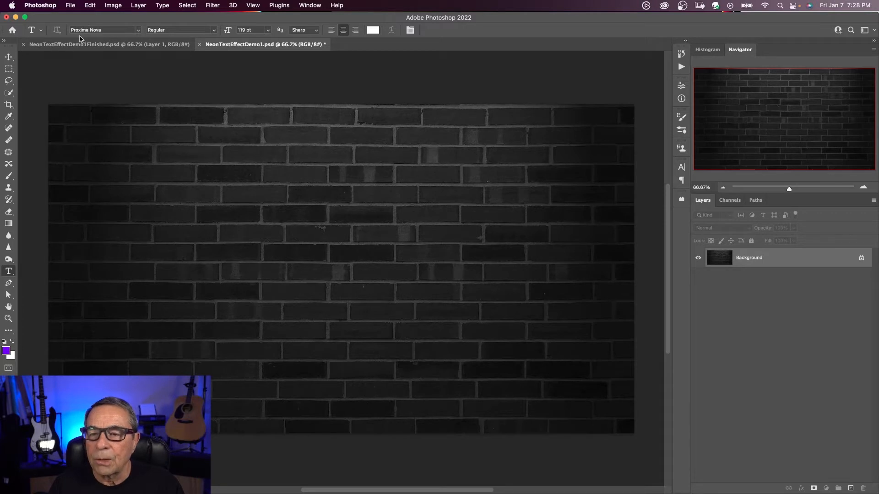
{"action": "mouse_move", "coordinate": [161, 37]}
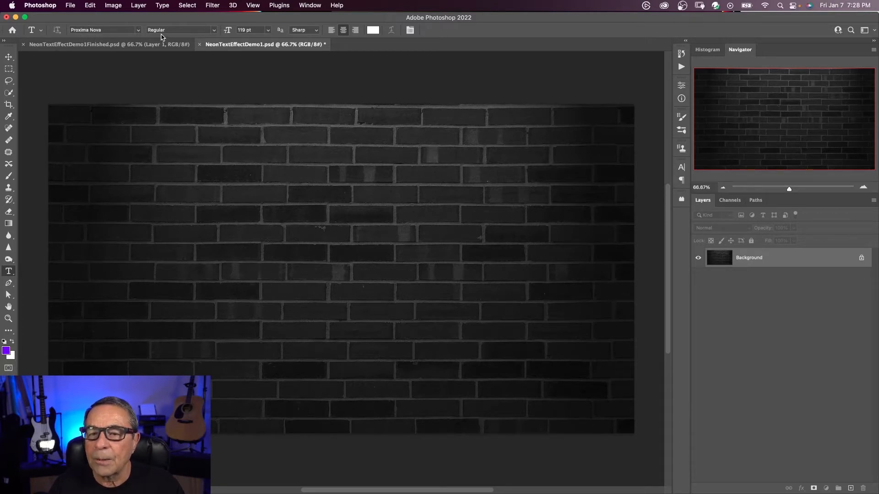
{"action": "mouse_move", "coordinate": [149, 178]}
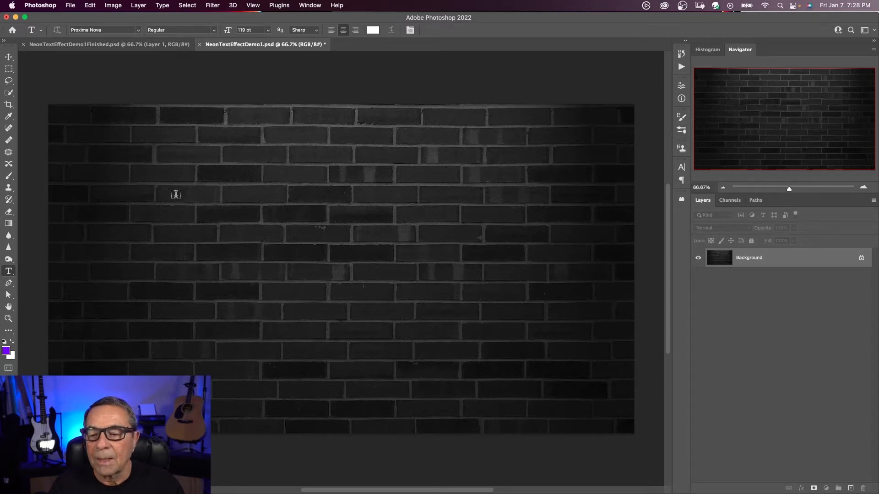
{"action": "mouse_move", "coordinate": [186, 192]}
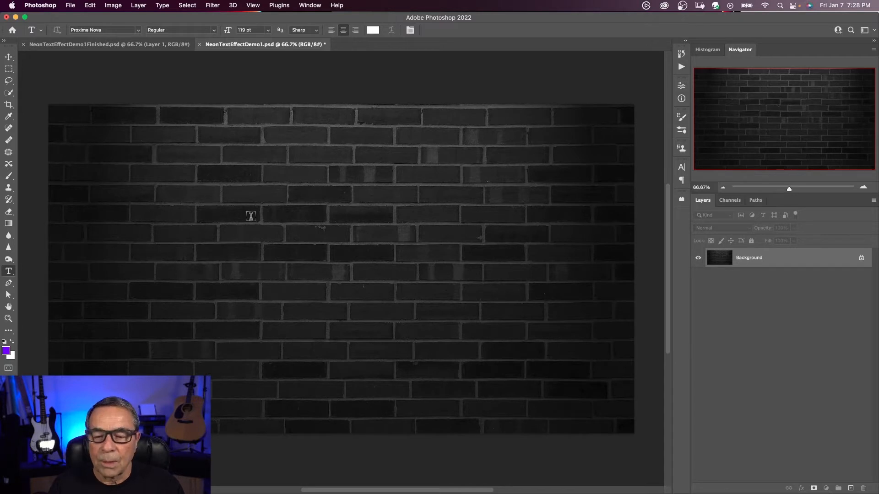
- Replace the Lorem Ipsum placeholder with LAS VEGAS and scale the lettering up across the wall
{"action": "type", "text": "Lorem Ipsum"}
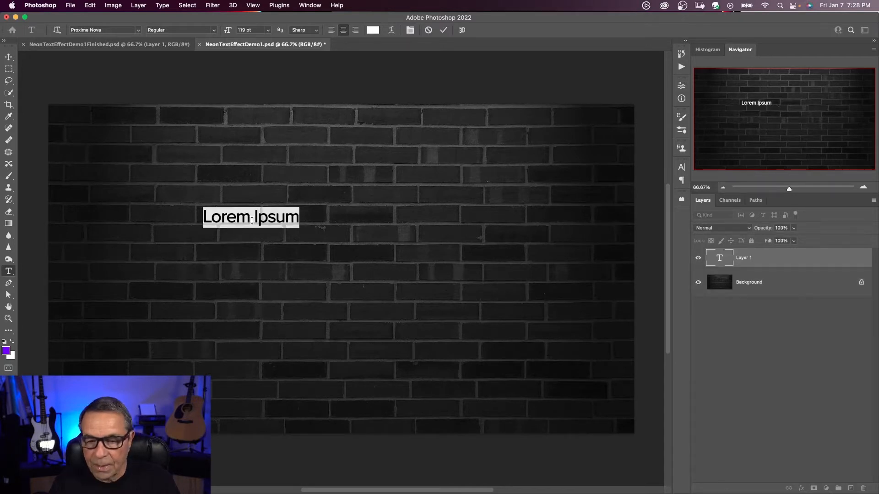
{"action": "type", "text": "LAS VEGAS"}
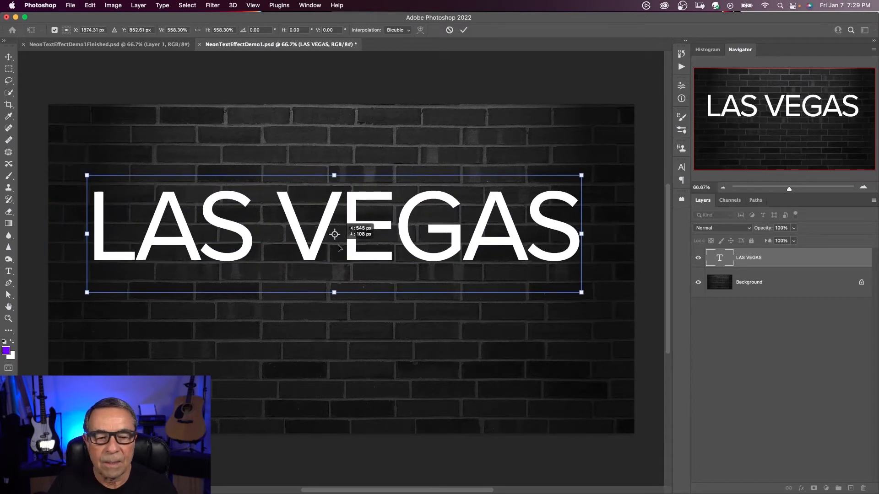
{"action": "left_click_drag", "start_coordinate": [581, 291], "coordinate": [601, 300]}
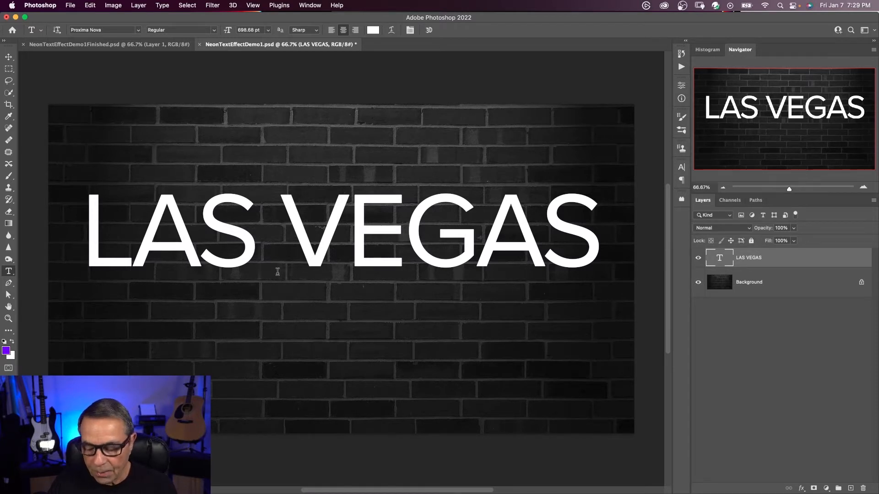
- Select the whole canvas and align the LAS VEGAS text to its vertical and horizontal center
{"action": "key", "text": "cmd+a"}
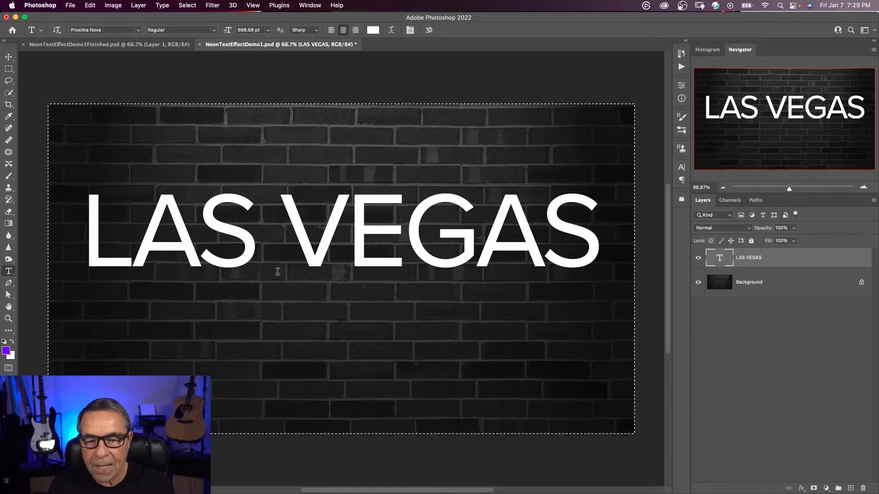
{"action": "mouse_move", "coordinate": [9, 57]}
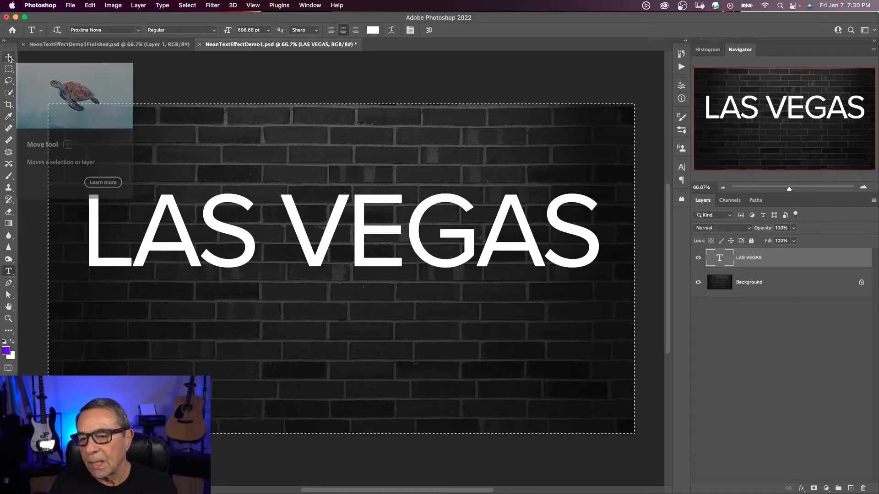
{"action": "left_click", "coordinate": [10, 57]}
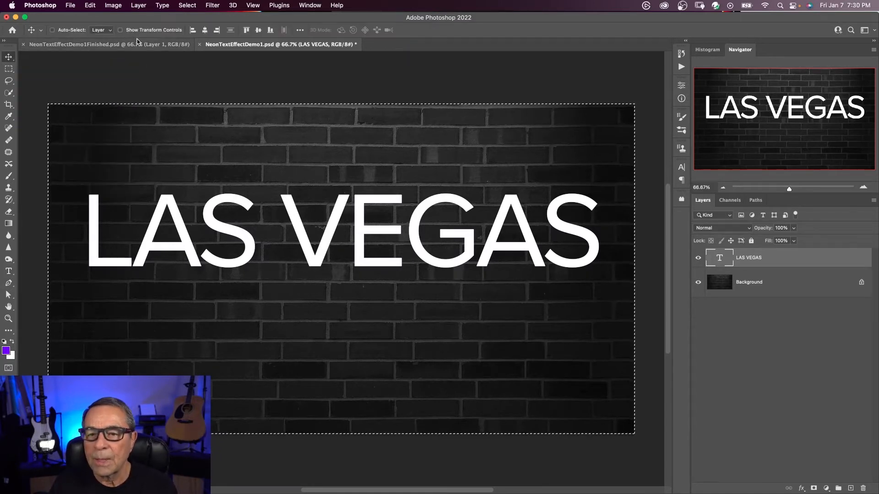
{"action": "left_click", "coordinate": [258, 29]}
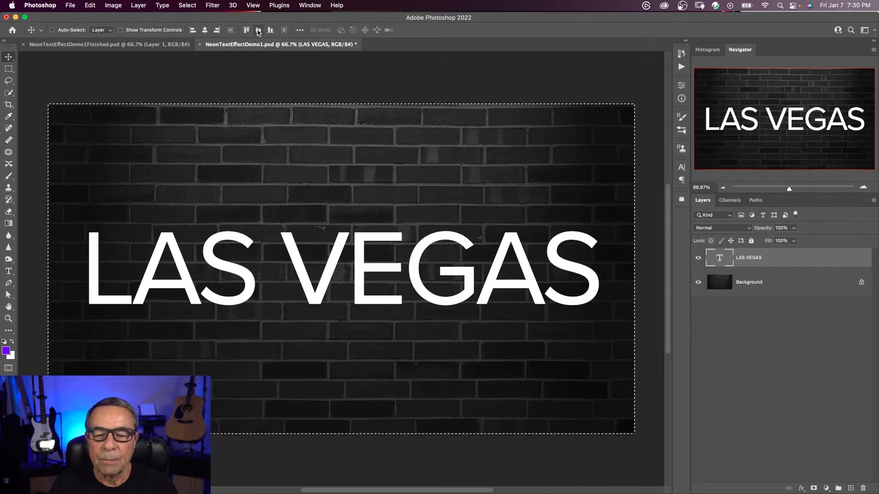
{"action": "left_click", "coordinate": [187, 6]}
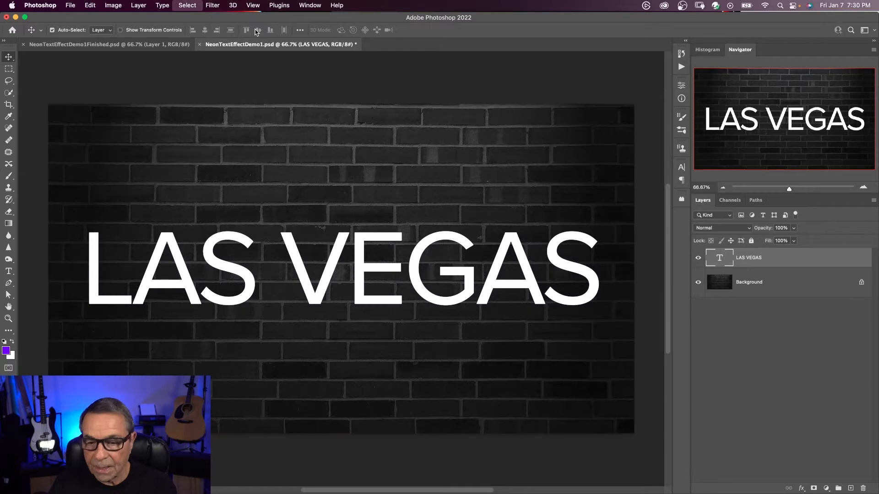
{"action": "mouse_move", "coordinate": [486, 186]}
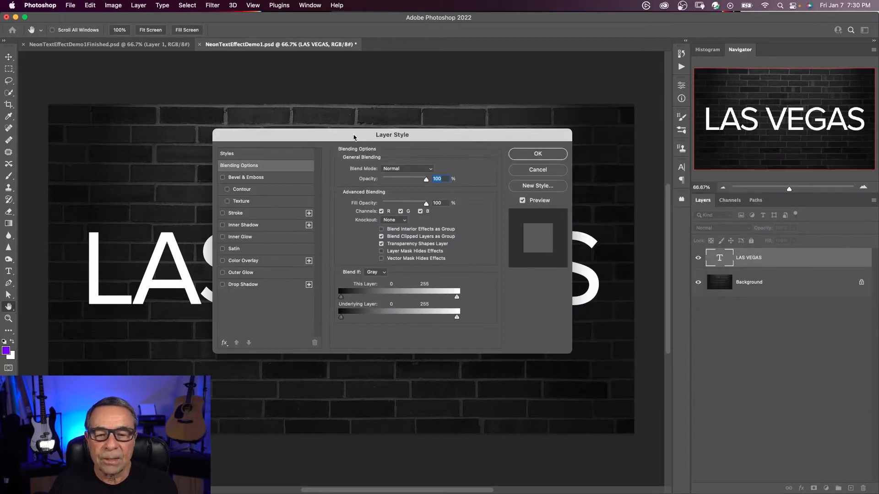
- Cancel the Layer Style dialog, leaving the LAS VEGAS lettering unchanged
{"action": "left_click", "coordinate": [536, 169]}
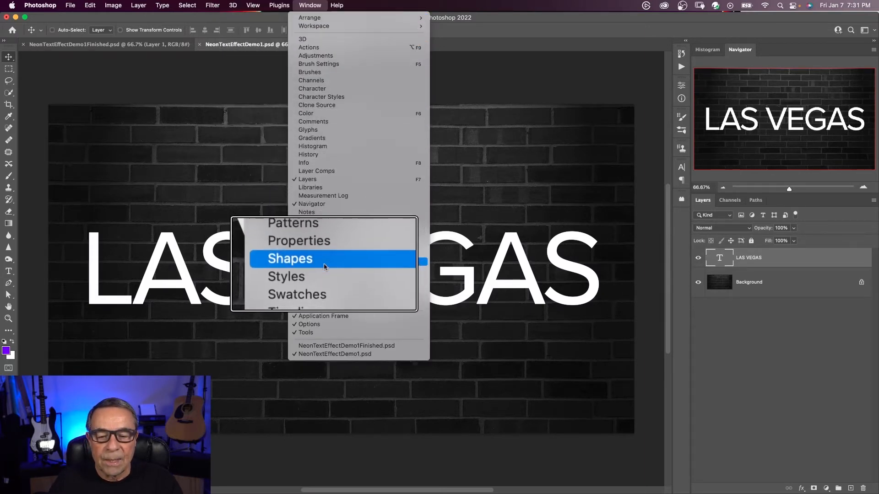
- Show the Styles panel and load the Legacy Styles and More preset set
{"action": "left_click", "coordinate": [285, 276]}
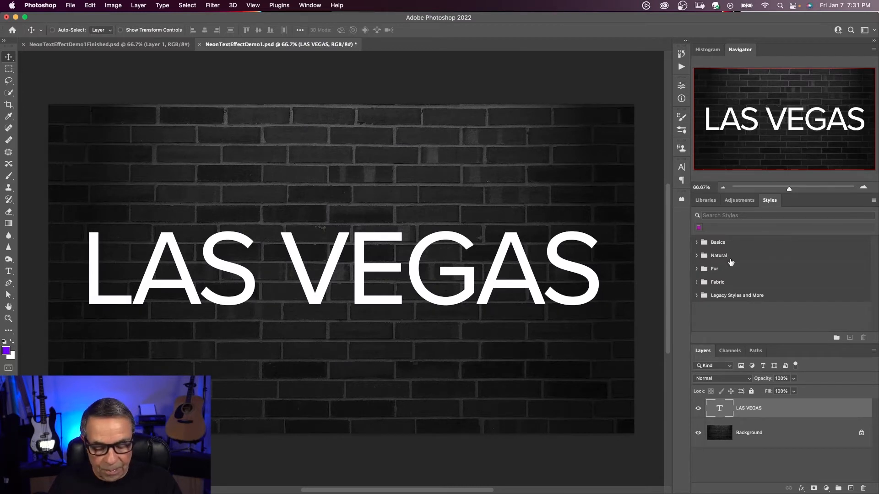
{"action": "mouse_move", "coordinate": [730, 262]}
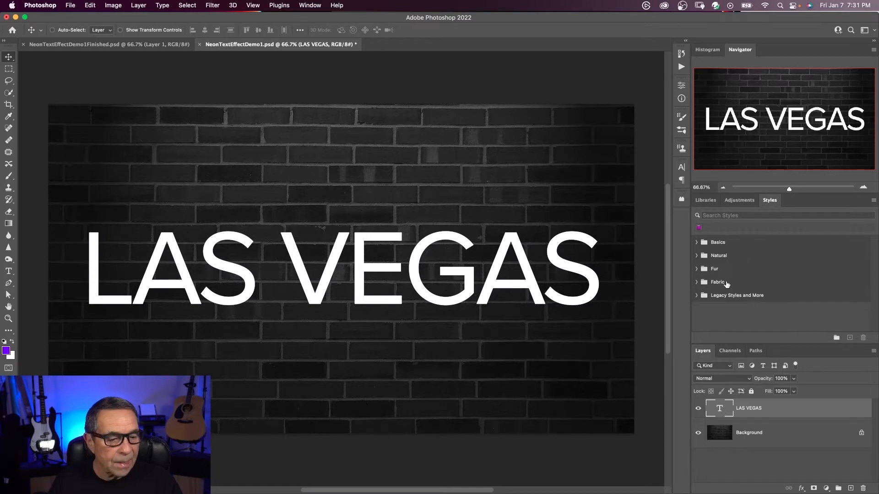
{"action": "mouse_move", "coordinate": [739, 265]}
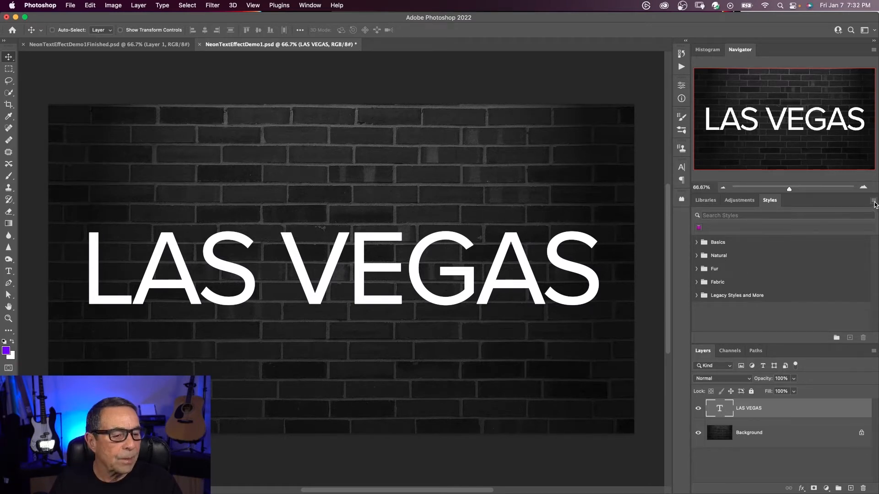
{"action": "left_click", "coordinate": [872, 203]}
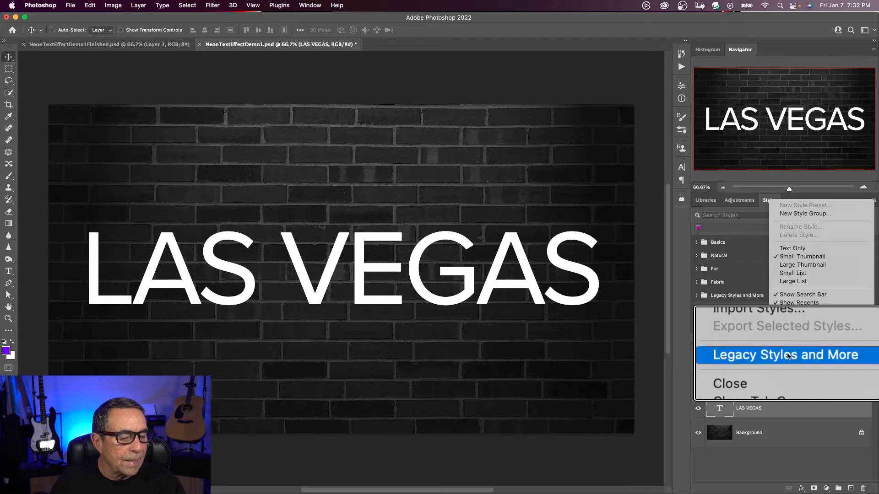
{"action": "left_click", "coordinate": [784, 355]}
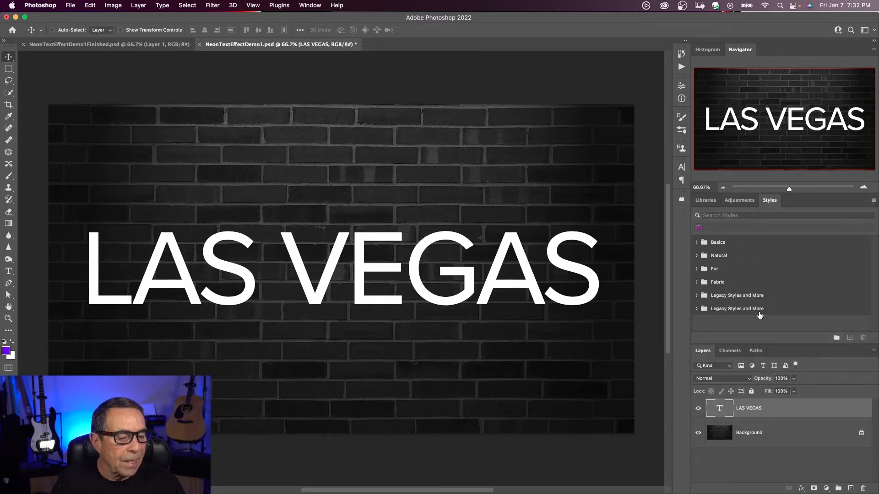
{"action": "left_click", "coordinate": [736, 308]}
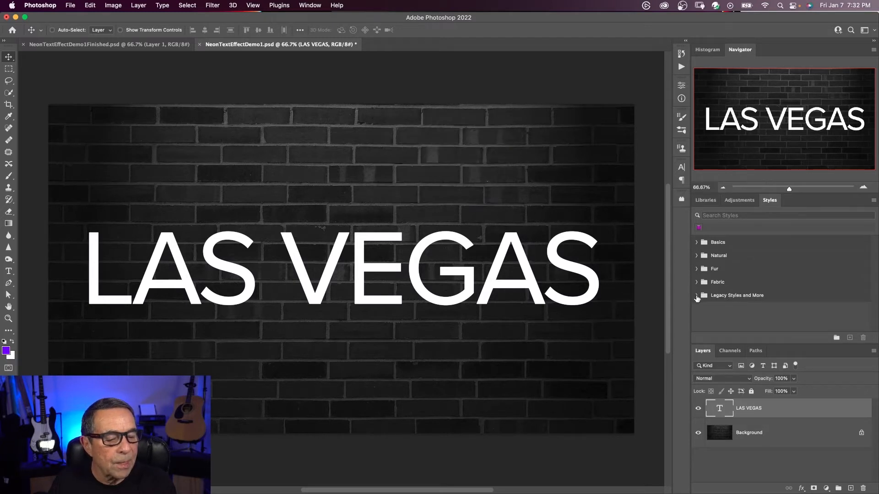
- Expand the Legacy Styles and More folder and its Web Styles swatches
{"action": "left_click", "coordinate": [696, 296]}
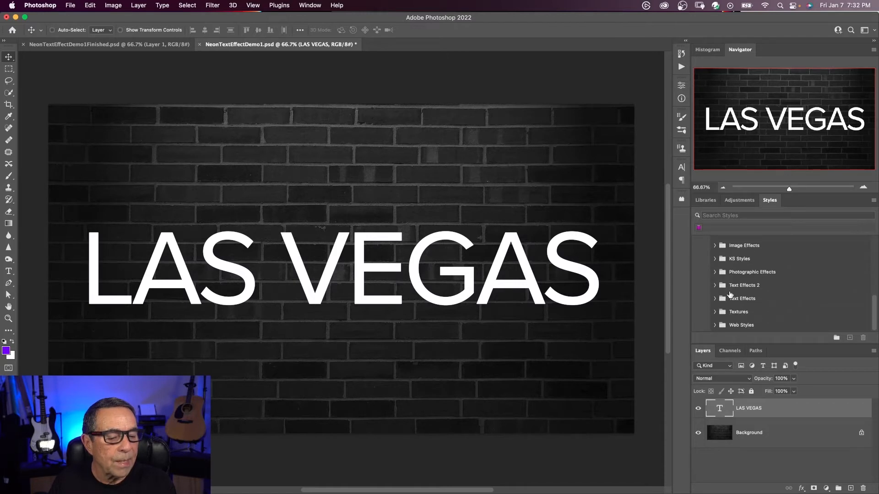
{"action": "mouse_move", "coordinate": [731, 309]}
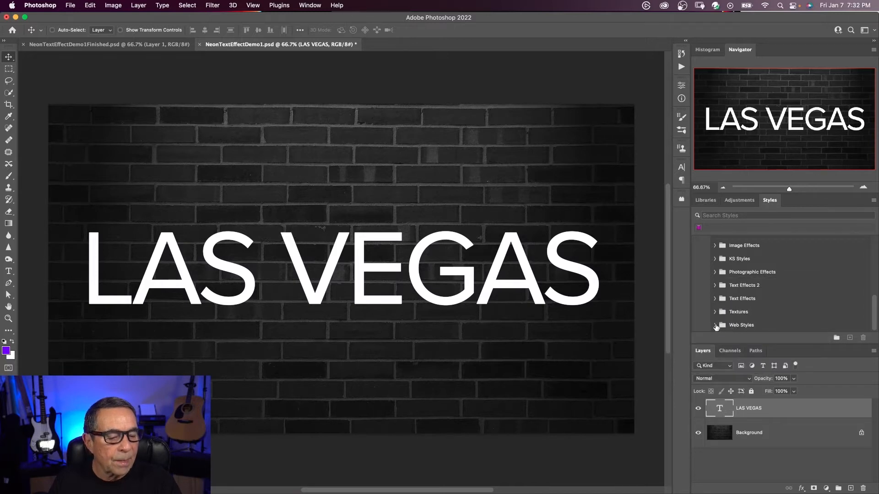
{"action": "left_click", "coordinate": [715, 325]}
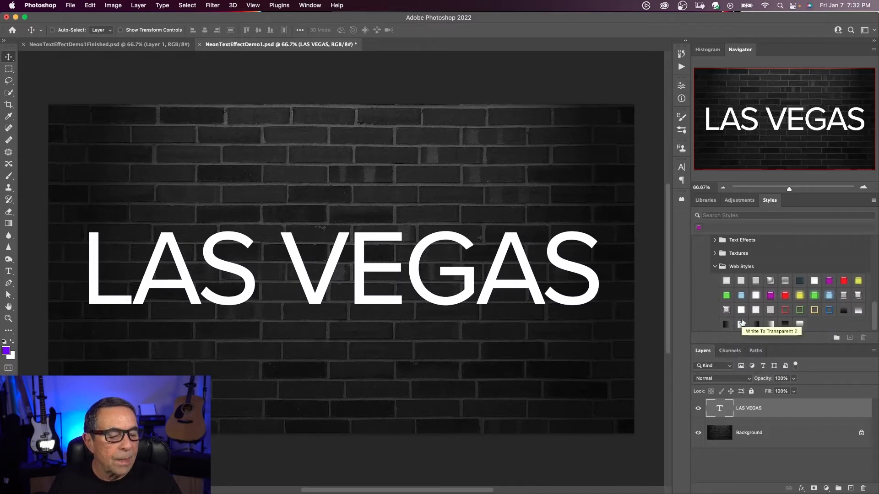
{"action": "mouse_move", "coordinate": [771, 296]}
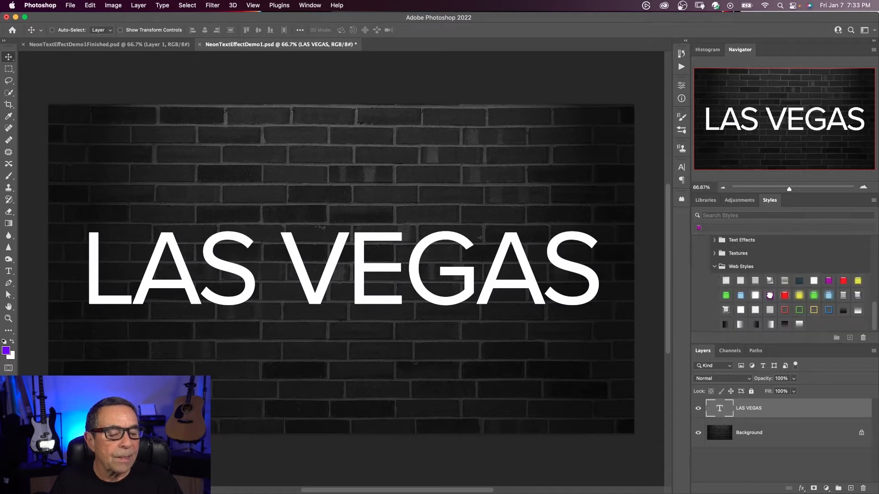
- Apply the purple Web Styles preset to LAS VEGAS and bring up its layer effects
{"action": "left_click", "coordinate": [770, 296]}
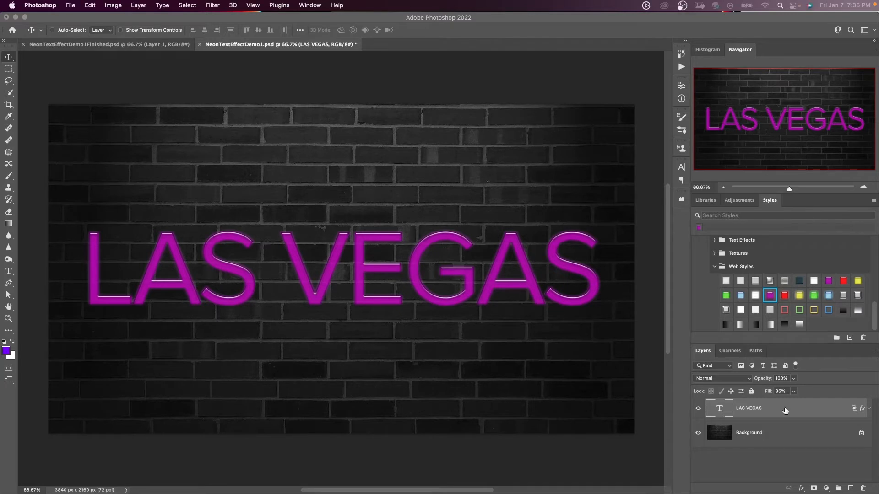
{"action": "double_click", "coordinate": [863, 408]}
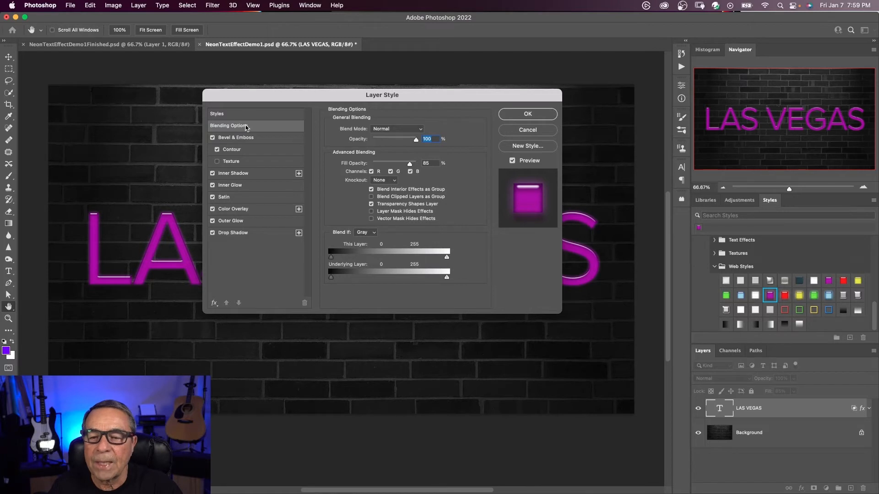
{"action": "mouse_move", "coordinate": [251, 128]}
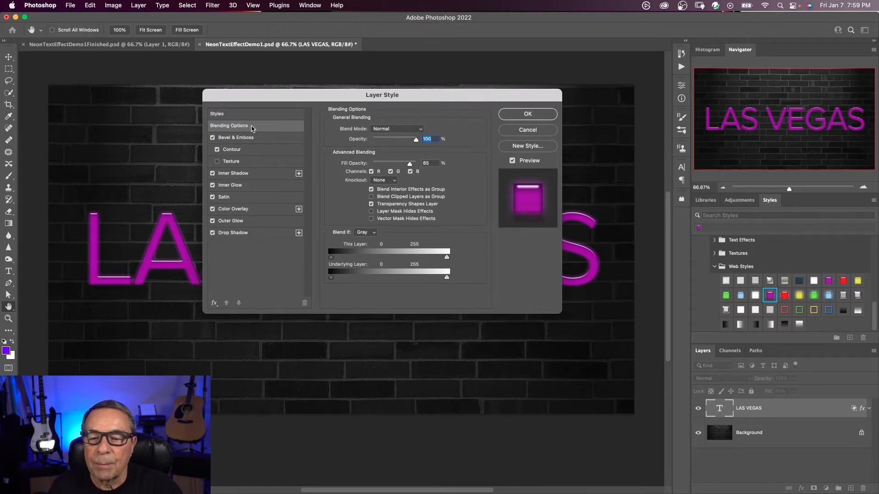
{"action": "mouse_move", "coordinate": [255, 130]}
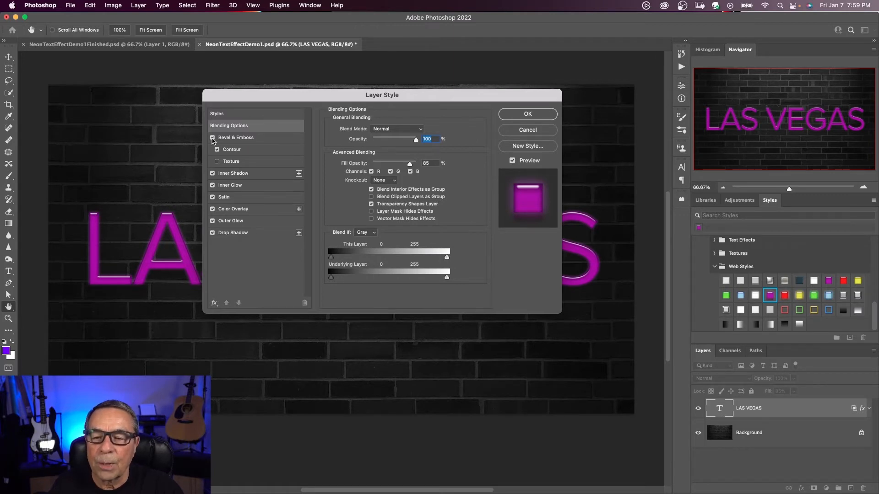
- Switch off Bevel & Emboss, Satin and Color Overlay so the letters go white again
{"action": "left_click", "coordinate": [212, 138]}
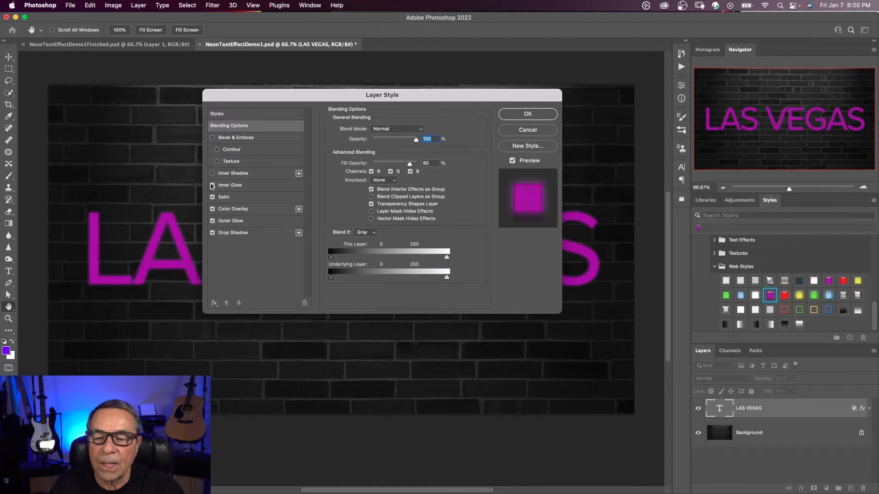
{"action": "left_click", "coordinate": [211, 185]}
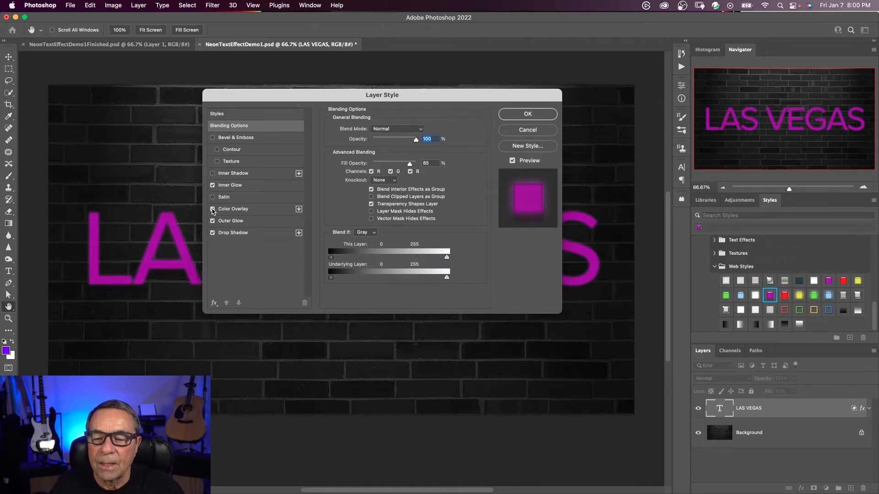
{"action": "left_click", "coordinate": [212, 209]}
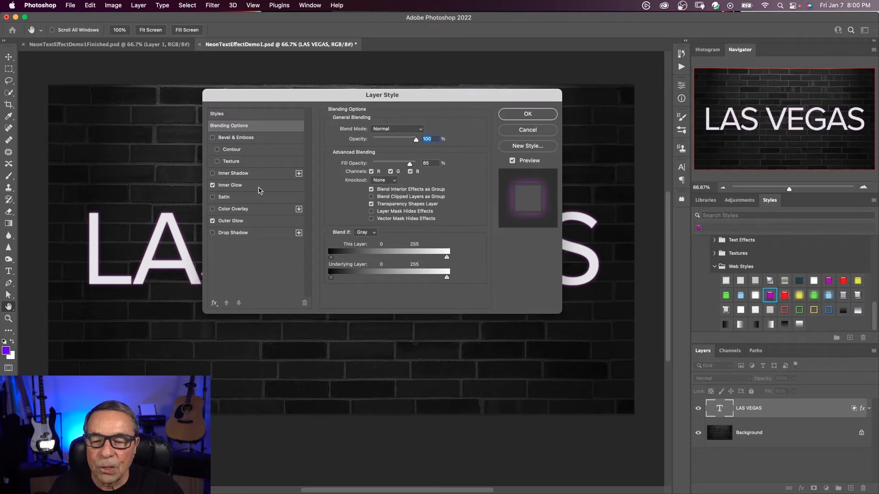
{"action": "mouse_move", "coordinate": [257, 190]}
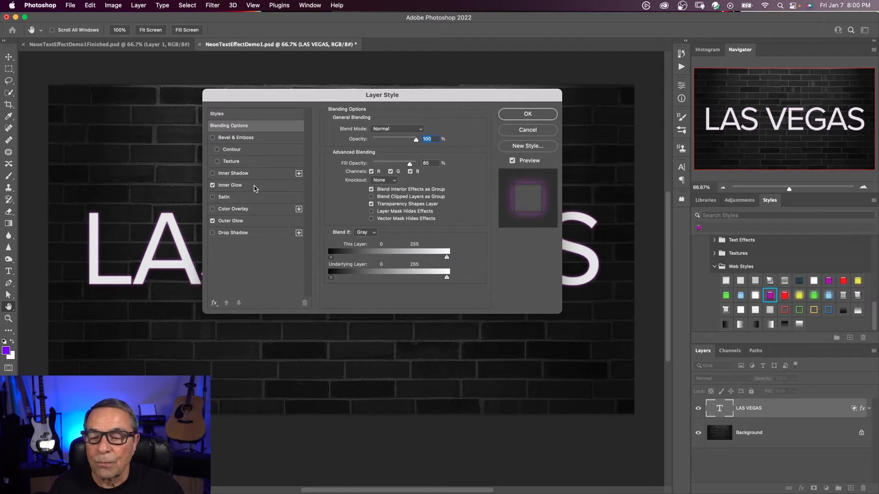
- Set the inner glow to Hard Light at 40% opacity with purple colour 7200ff
{"action": "left_click", "coordinate": [229, 185]}
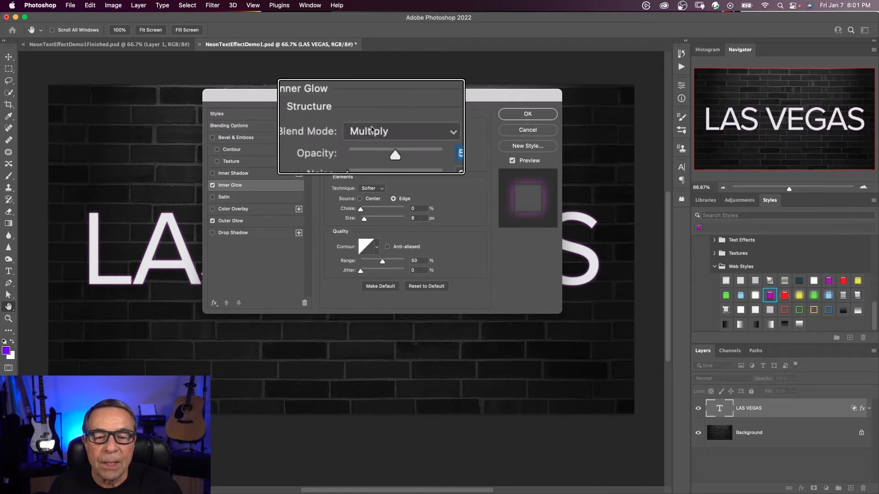
{"action": "left_click", "coordinate": [400, 130]}
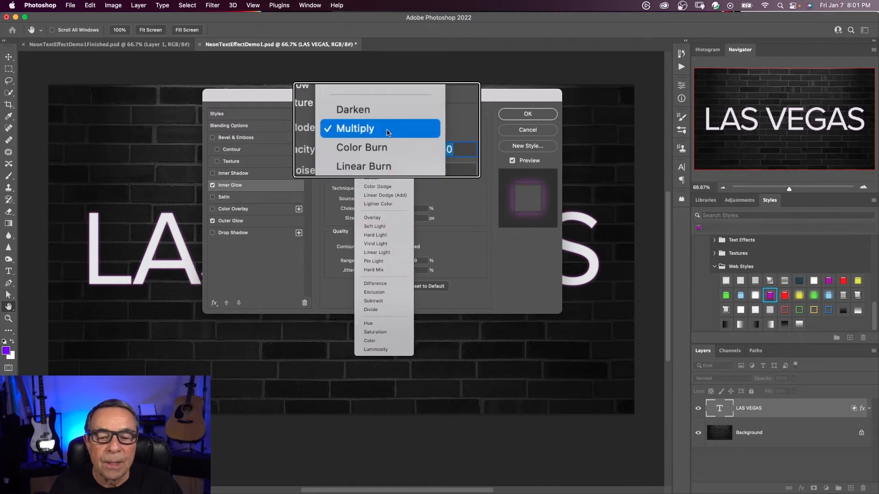
{"action": "left_click", "coordinate": [375, 234]}
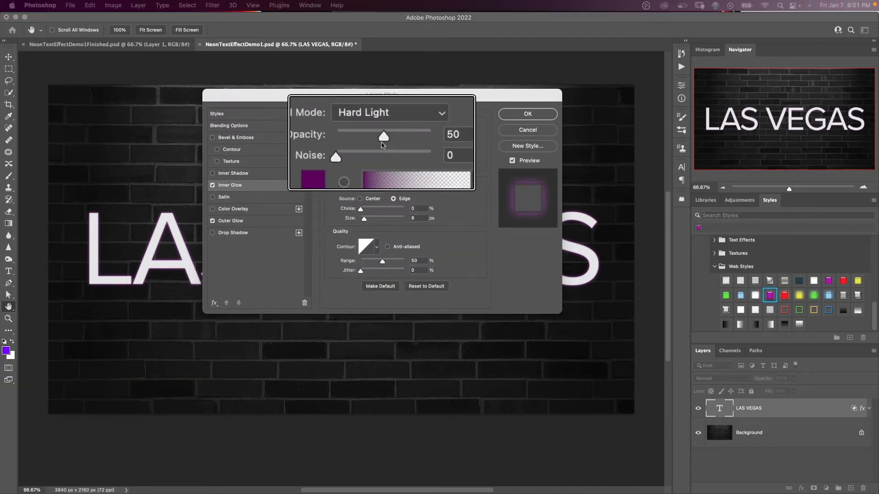
{"action": "left_click", "coordinate": [413, 139]}
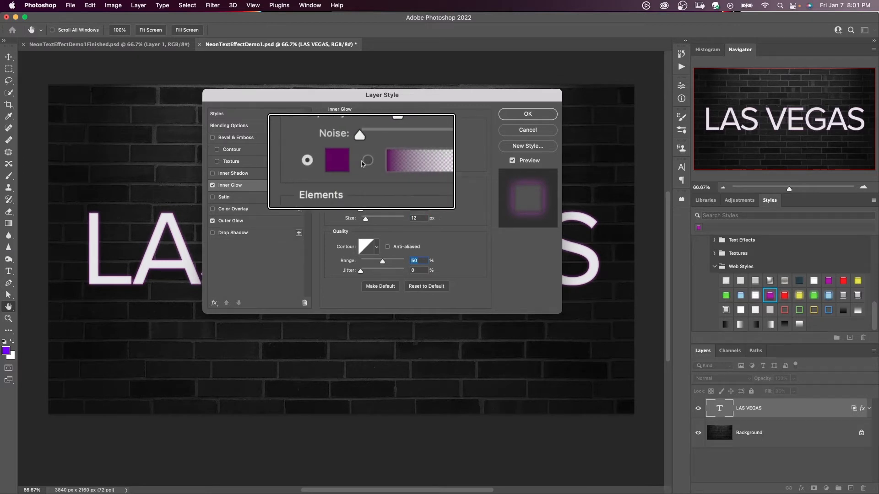
{"action": "left_click", "coordinate": [349, 161]}
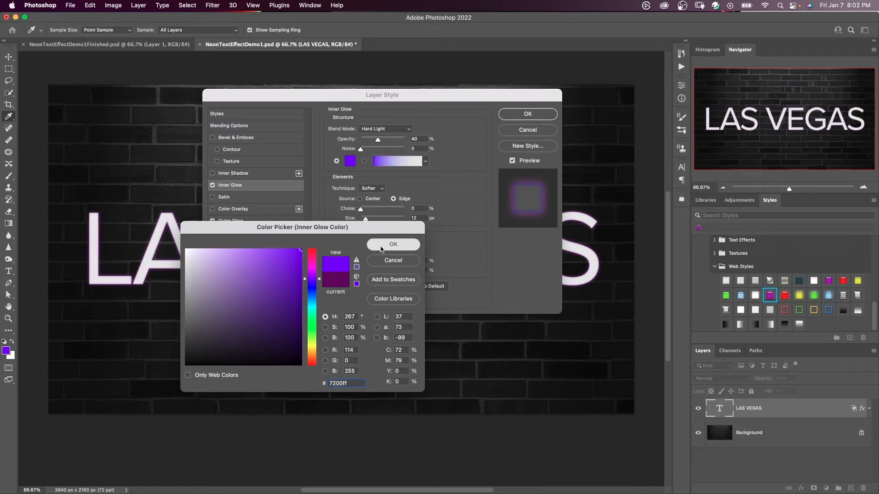
{"action": "left_click", "coordinate": [393, 244]}
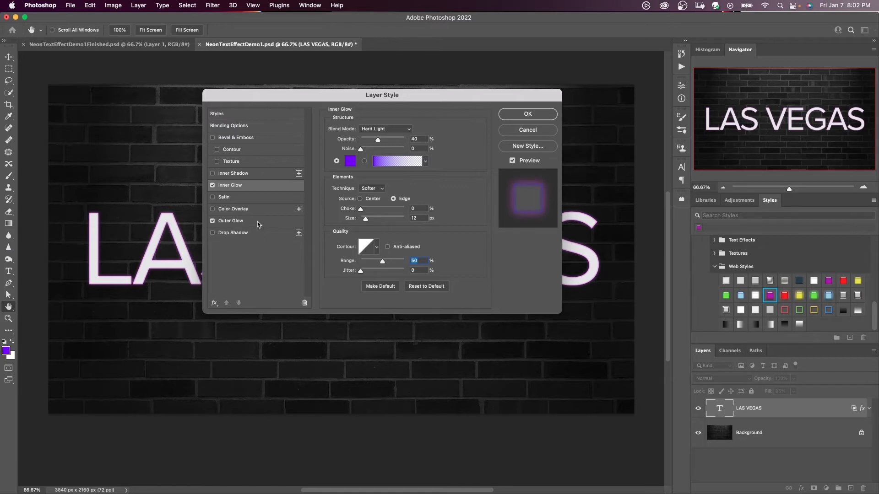
- Change the outer glow colour to bright purple 9600ff
{"action": "left_click", "coordinate": [231, 221]}
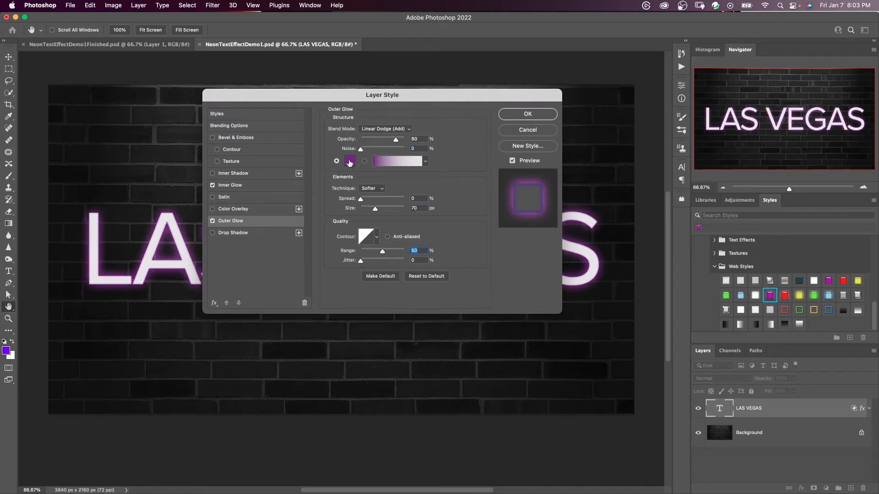
{"action": "left_click", "coordinate": [350, 162]}
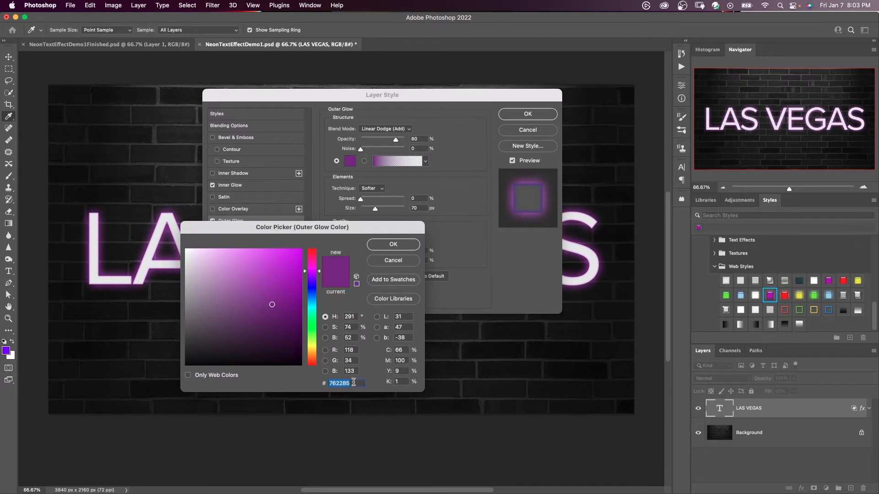
{"action": "mouse_move", "coordinate": [313, 383]}
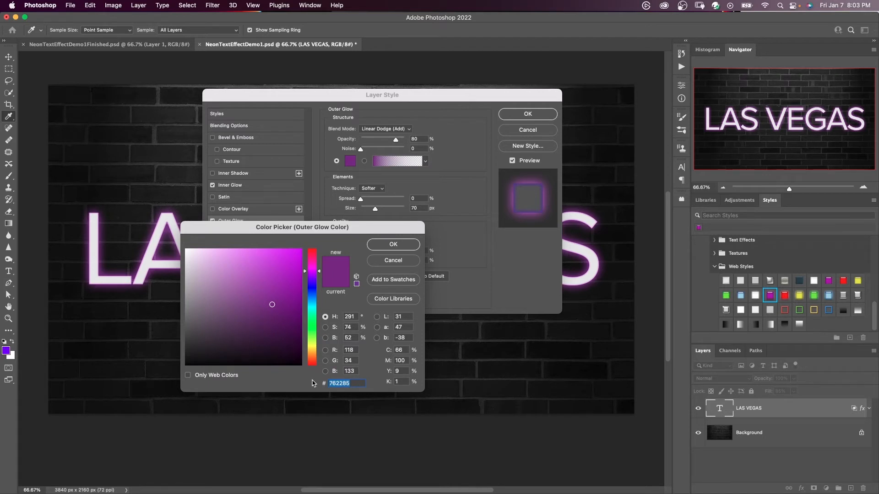
{"action": "type", "text": "9600ff"}
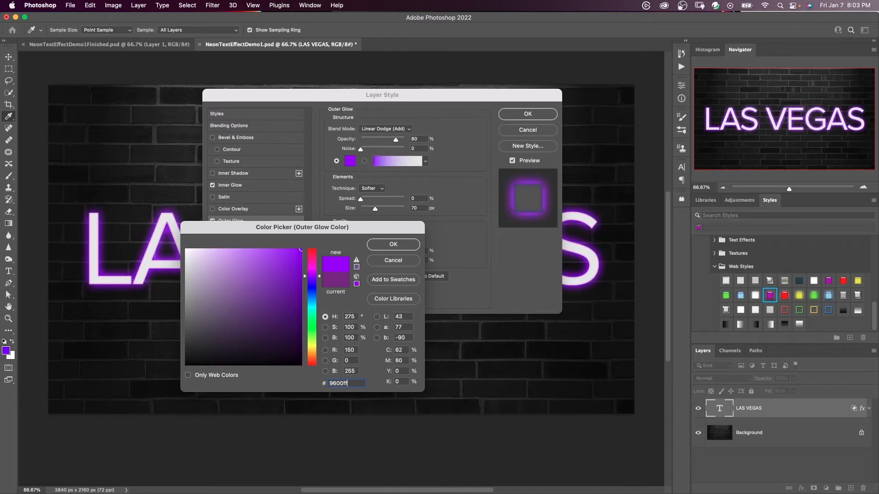
{"action": "left_click", "coordinate": [393, 244]}
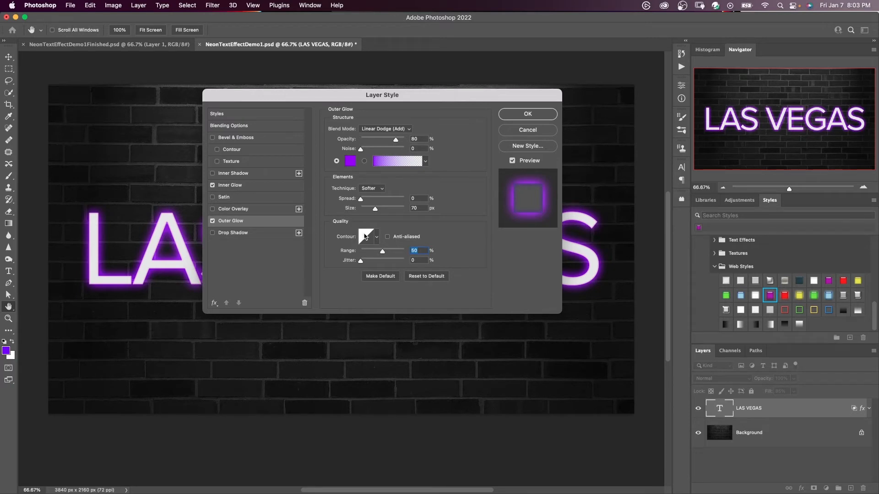
- Add a point to the outer glow contour and drag it up into a bowed curve
{"action": "left_click", "coordinate": [367, 236]}
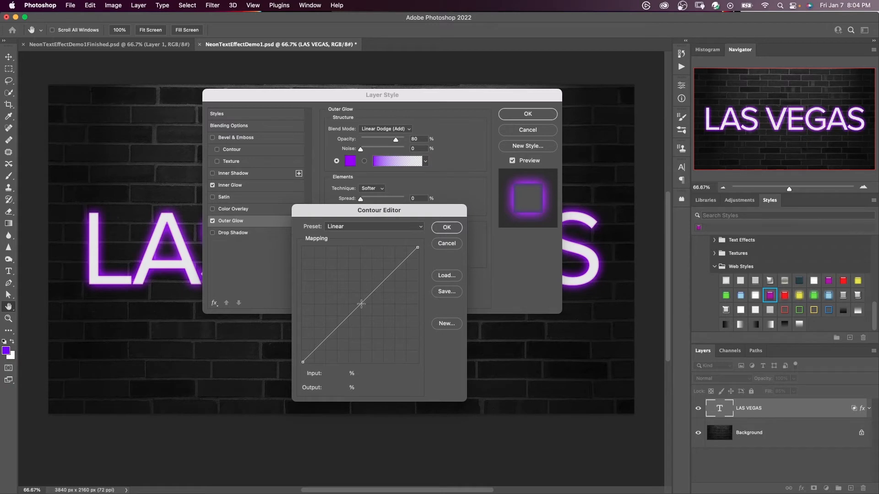
{"action": "left_click", "coordinate": [362, 304]}
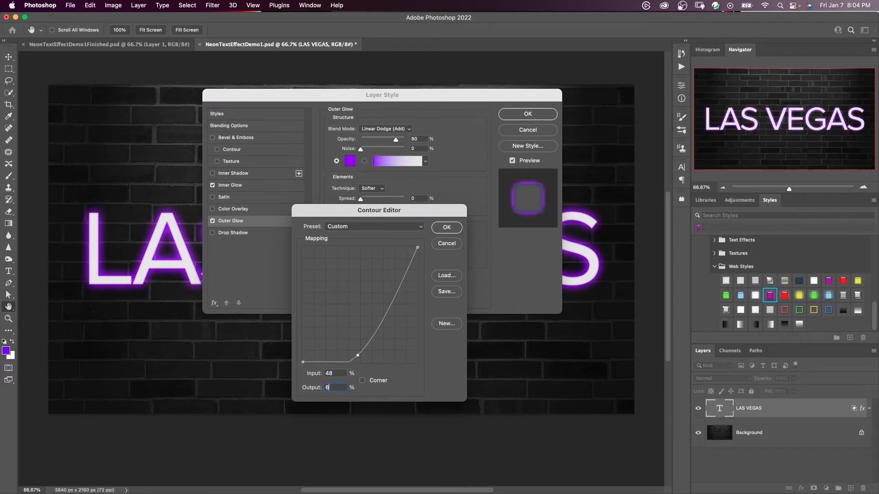
{"action": "left_click_drag", "start_coordinate": [357, 356], "coordinate": [357, 291]}
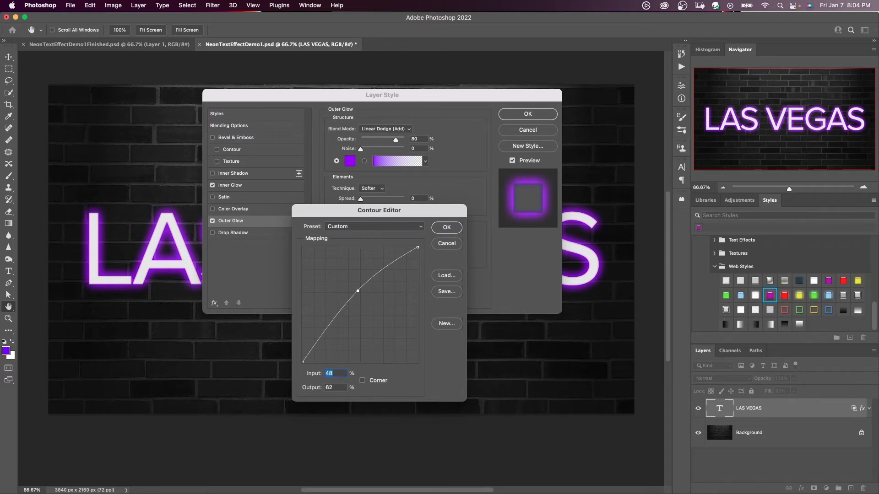
{"action": "left_click", "coordinate": [446, 227]}
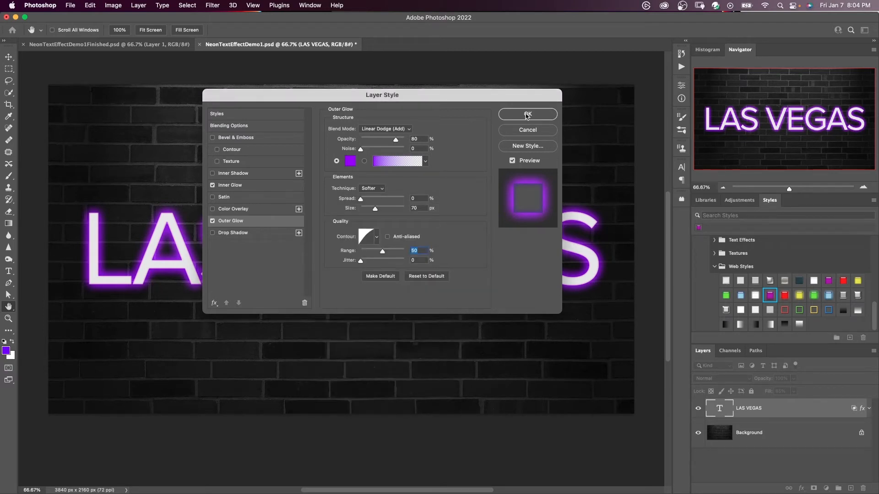
- Commit the style, then on the duplicate LAS VEGAS layer switch off Inner Glow
{"action": "left_click", "coordinate": [528, 115]}
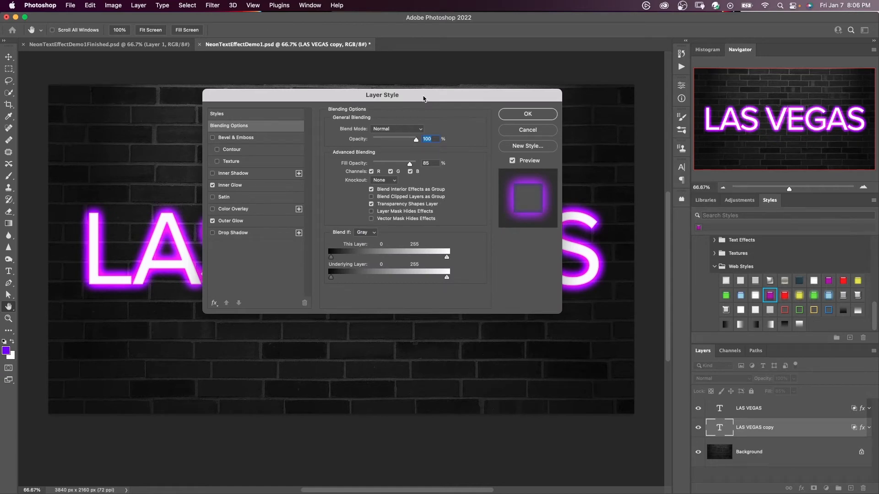
{"action": "left_click", "coordinate": [230, 185]}
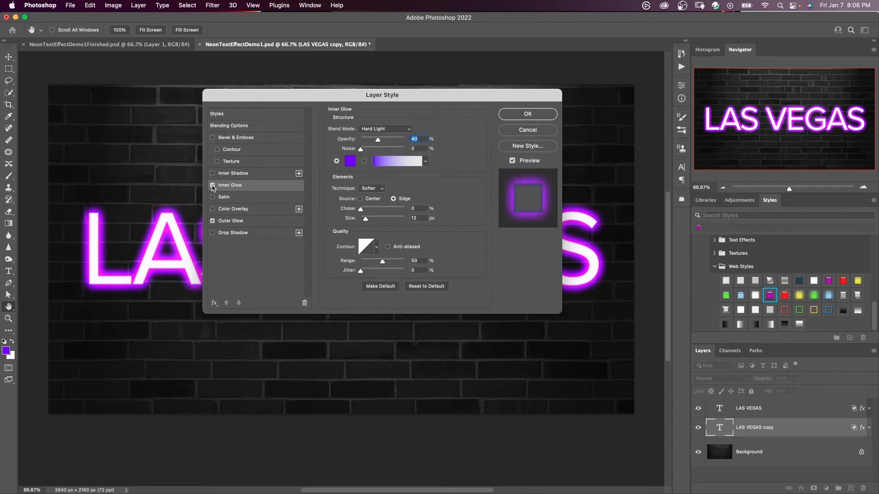
{"action": "left_click", "coordinate": [213, 185]}
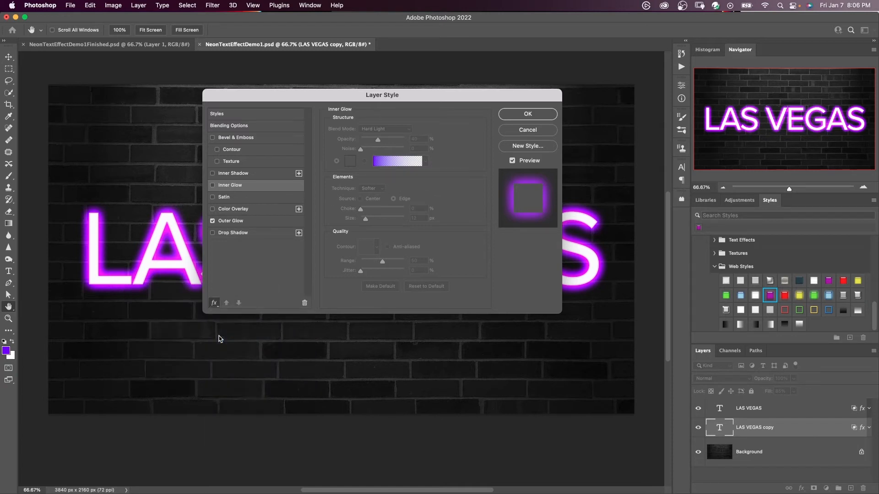
{"action": "left_click", "coordinate": [225, 173]}
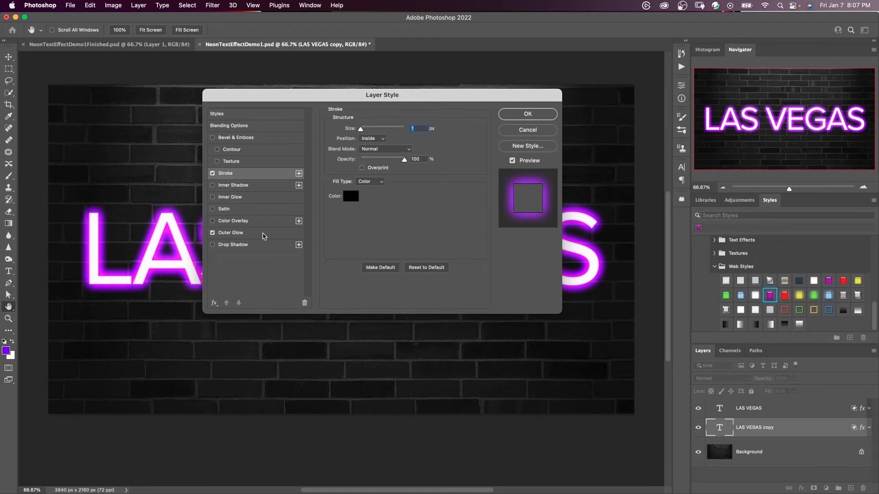
- Raise the copy's Outer Glow size to 250 px and bring up its contour curve editor
{"action": "left_click", "coordinate": [231, 232]}
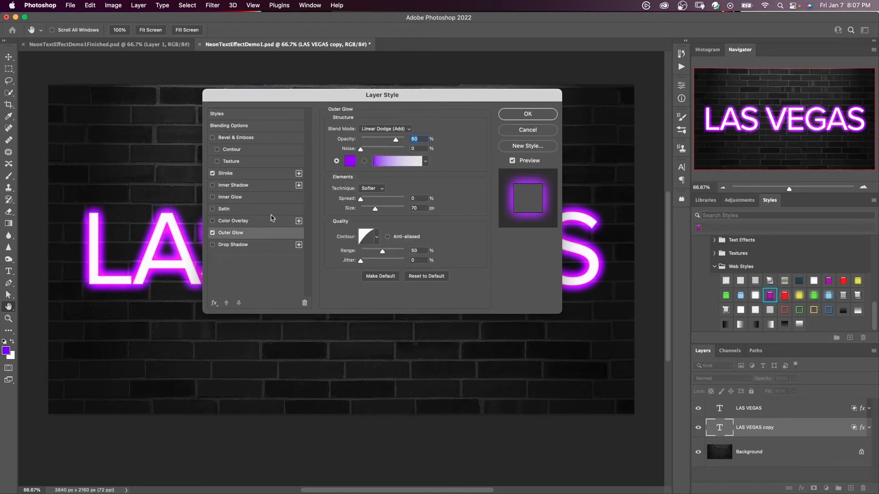
{"action": "mouse_move", "coordinate": [370, 138]}
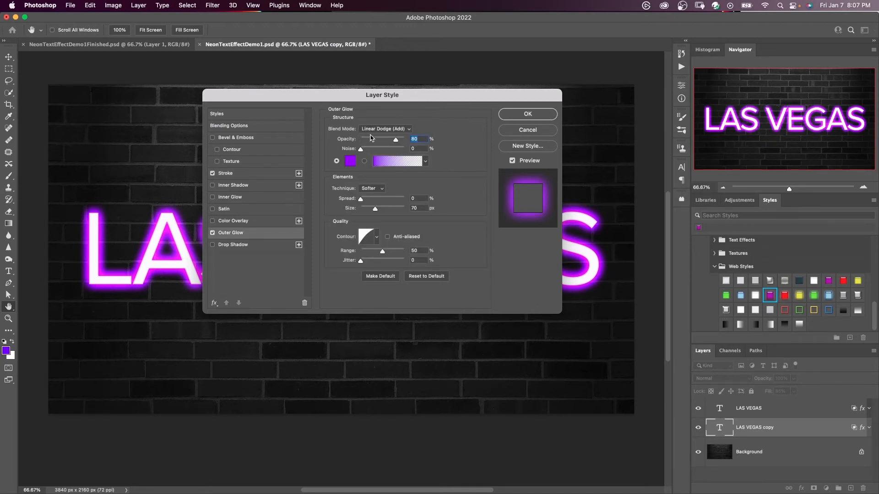
{"action": "mouse_move", "coordinate": [370, 139]}
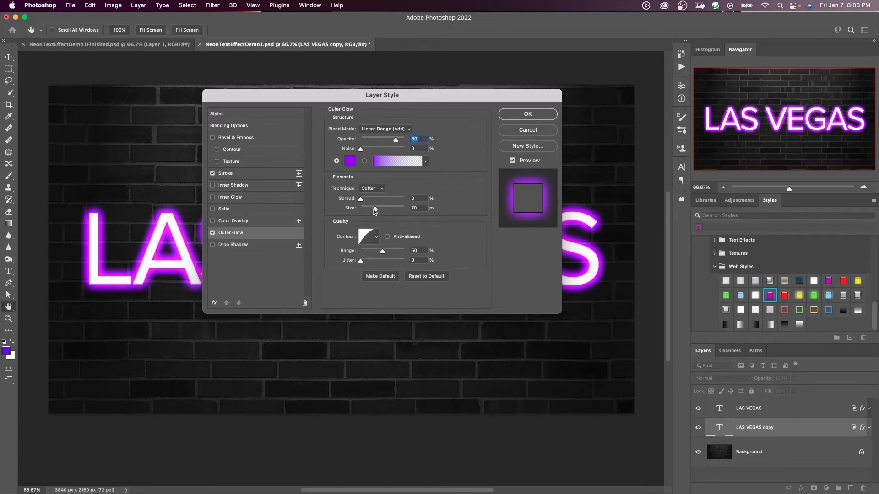
{"action": "type", "text": "250"}
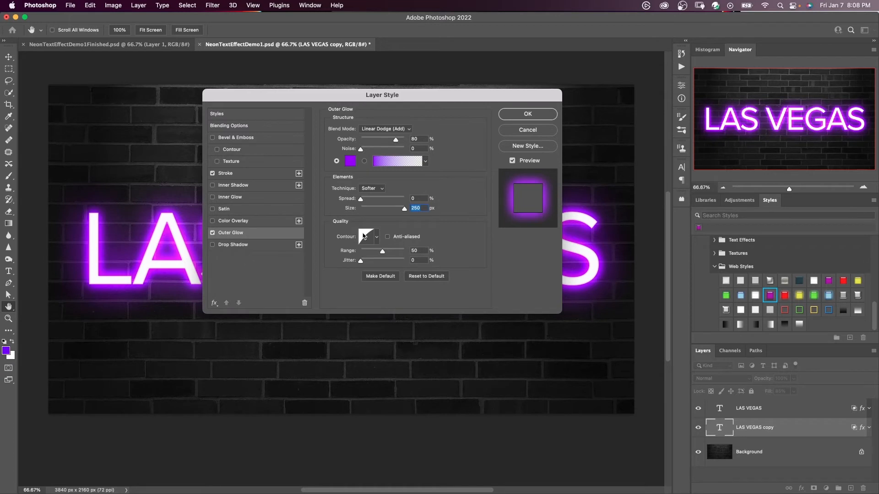
{"action": "left_click", "coordinate": [368, 236]}
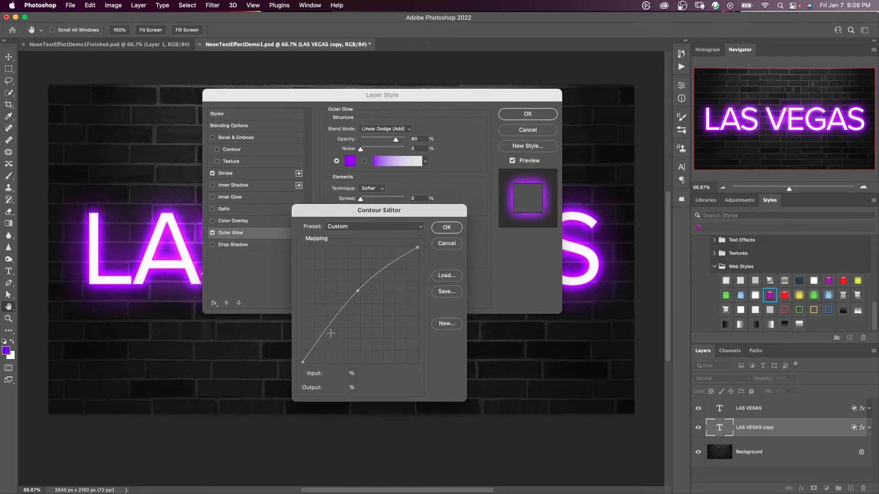
- Bow the glow contour into a smooth arc with added points and apply the layer style
{"action": "left_click", "coordinate": [328, 327]}
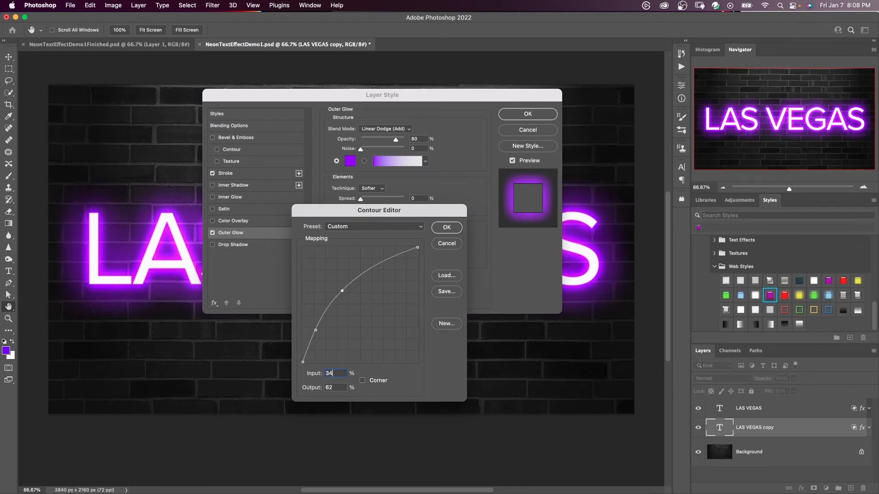
{"action": "left_click", "coordinate": [335, 387]}
{"action": "type", "text": "65"}
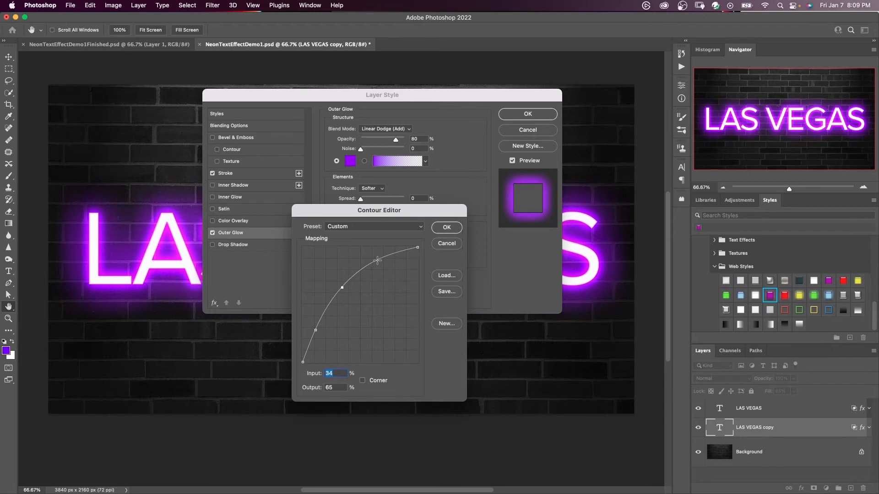
{"action": "left_click_drag", "start_coordinate": [340, 287], "coordinate": [378, 259]}
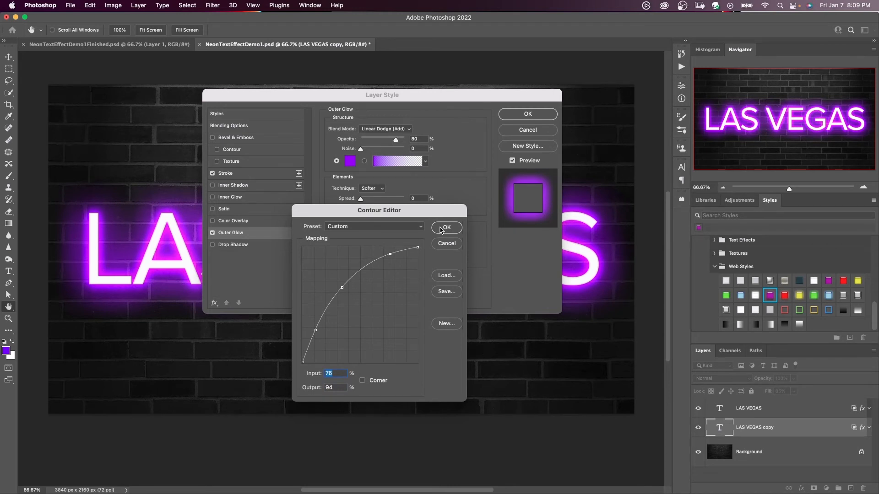
{"action": "left_click", "coordinate": [446, 228]}
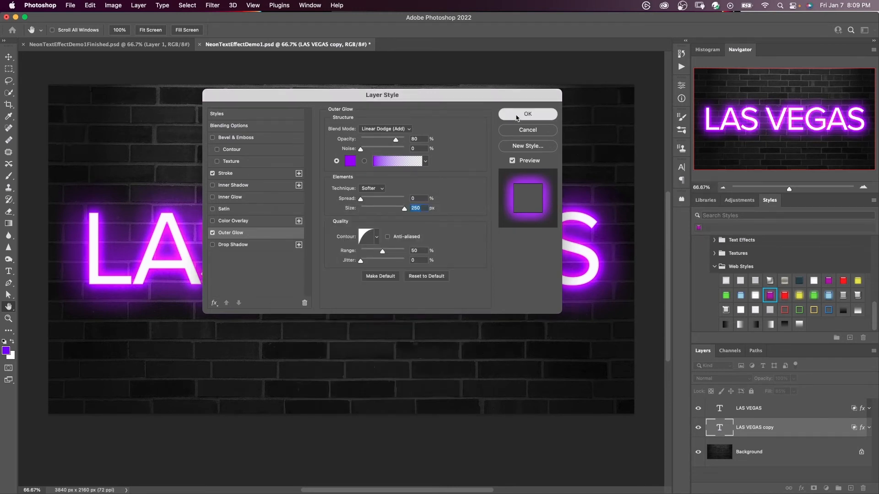
{"action": "left_click", "coordinate": [526, 115]}
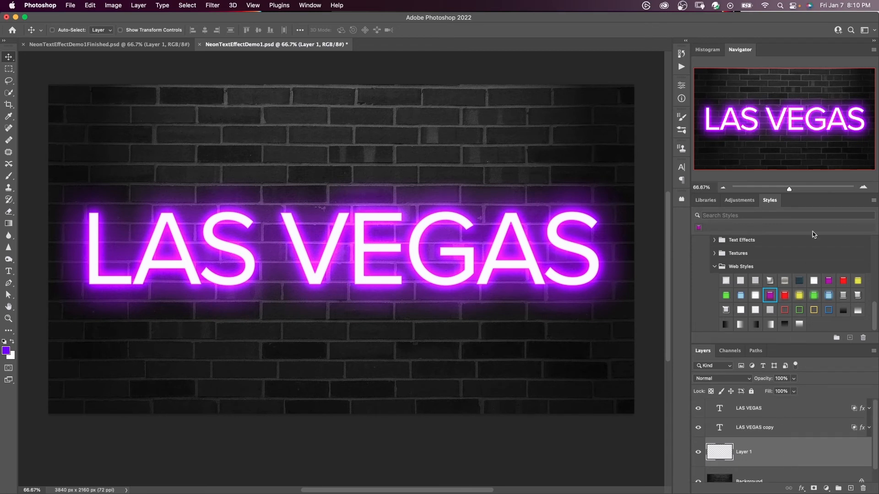
- Close the Styles panel from its flyout menu
{"action": "left_click", "coordinate": [874, 203]}
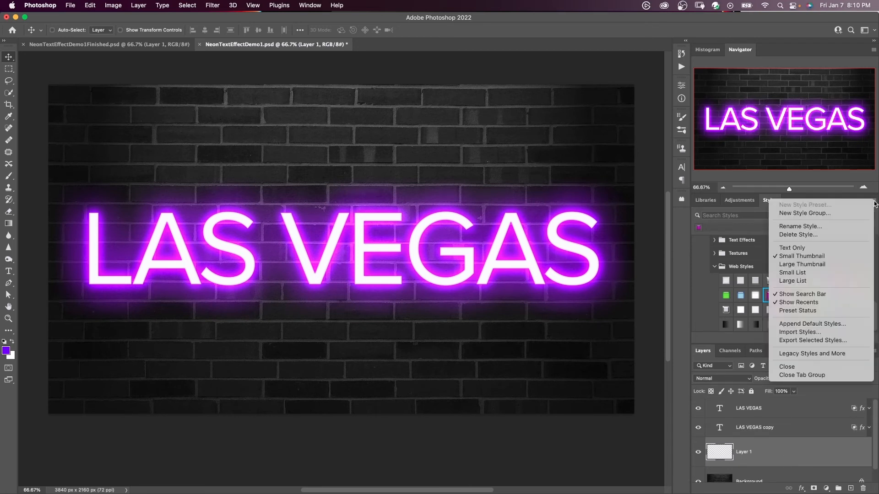
{"action": "left_click", "coordinate": [802, 376]}
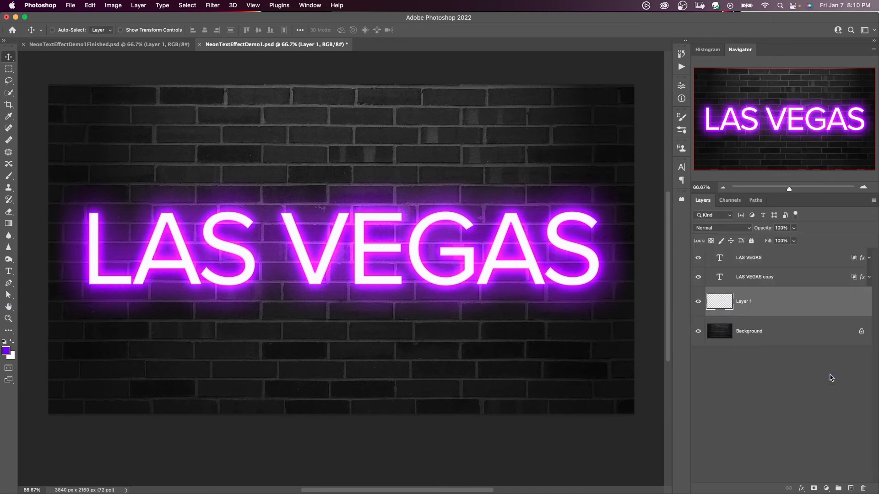
{"action": "mouse_move", "coordinate": [786, 262]}
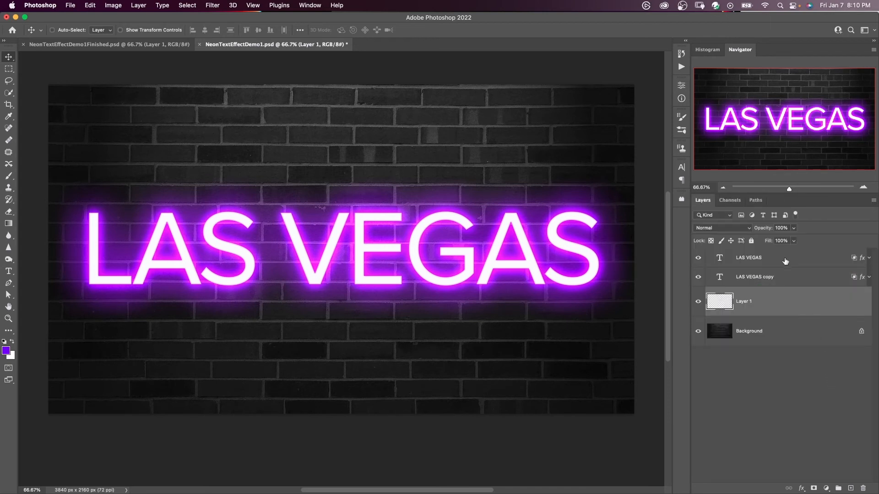
{"action": "mouse_move", "coordinate": [726, 304]}
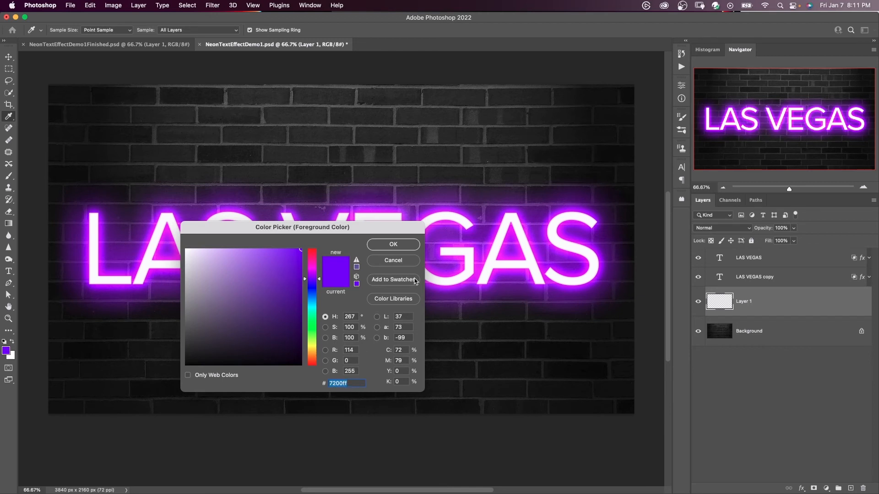
- Keep purple as paint colour, blend the painted Layer 1 as Soft Light and compare visibility
{"action": "left_click", "coordinate": [393, 244]}
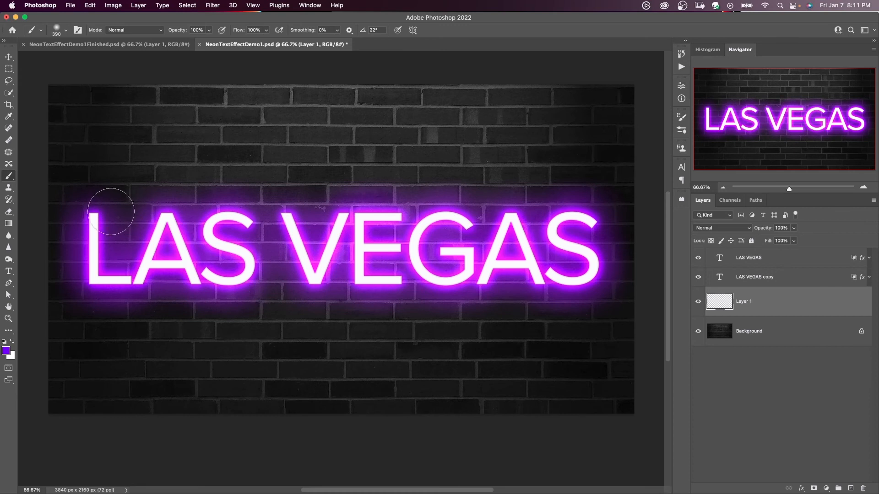
{"action": "mouse_move", "coordinate": [96, 206]}
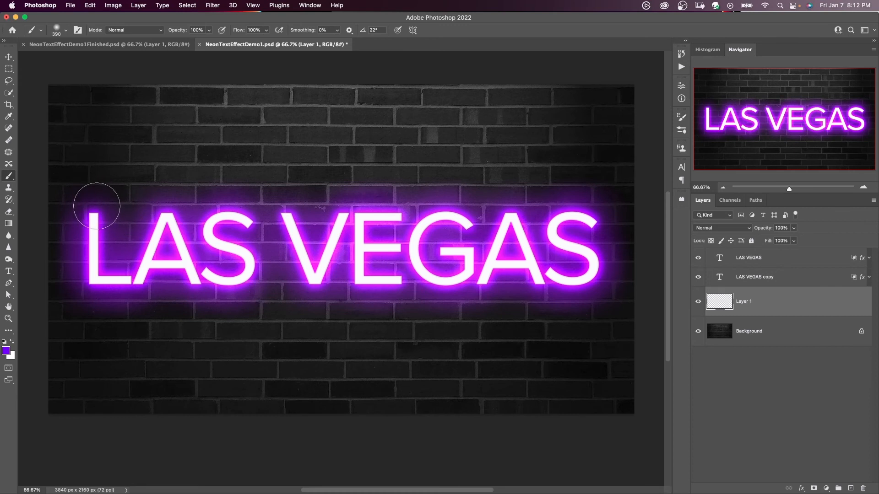
{"action": "mouse_move", "coordinate": [95, 209]}
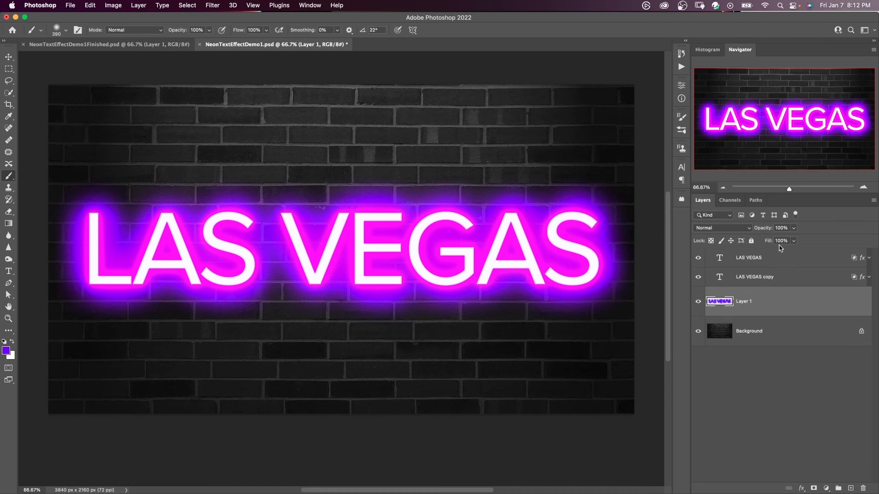
{"action": "left_click", "coordinate": [723, 228]}
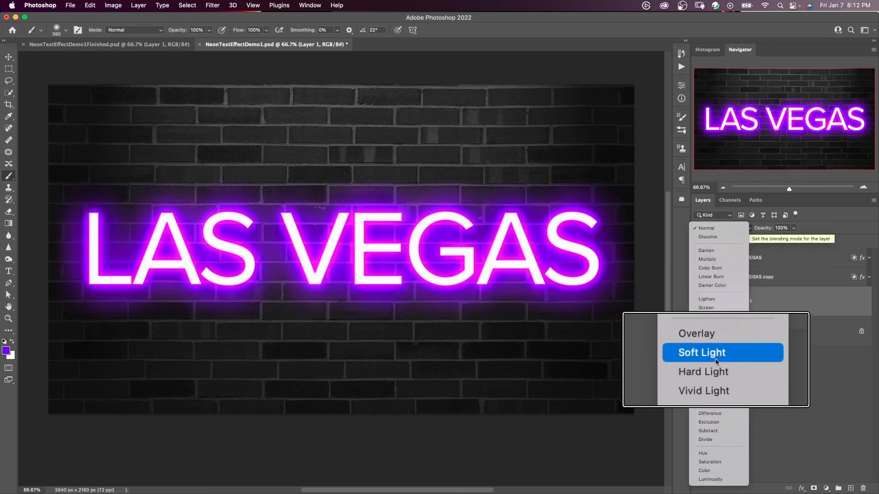
{"action": "left_click", "coordinate": [700, 352]}
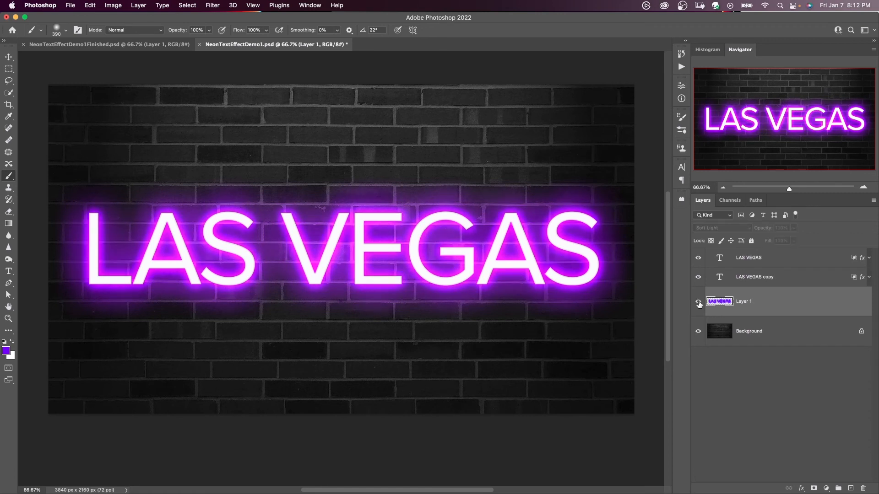
{"action": "left_click", "coordinate": [748, 257]}
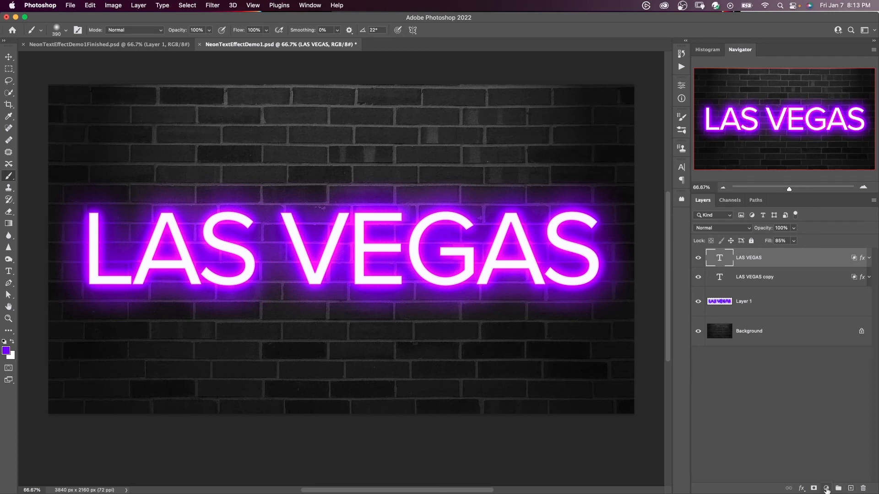
- Add a Hue/Saturation layer, try magenta and blue hues, then hide it to keep purple
{"action": "left_click", "coordinate": [826, 488]}
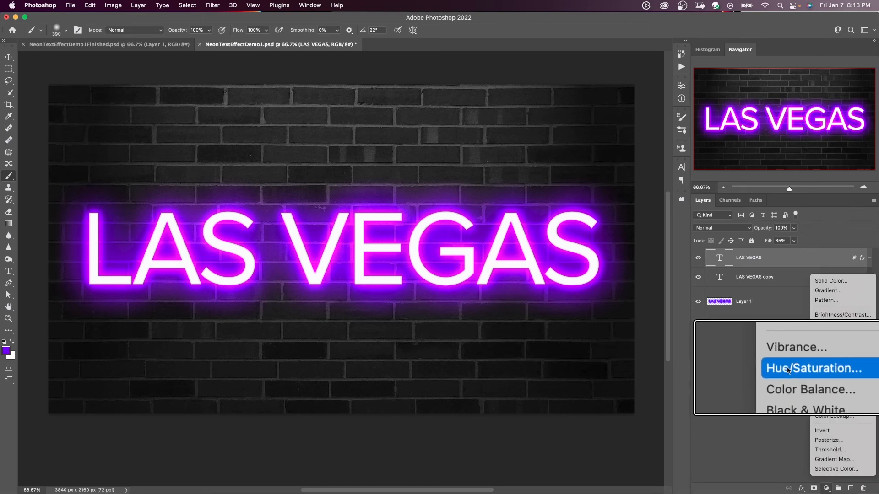
{"action": "left_click", "coordinate": [814, 368]}
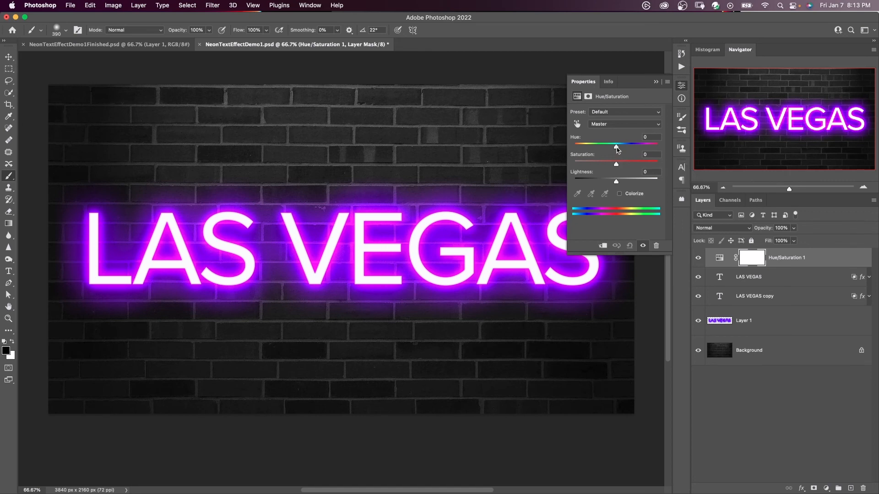
{"action": "left_click_drag", "start_coordinate": [615, 147], "coordinate": [623, 147]}
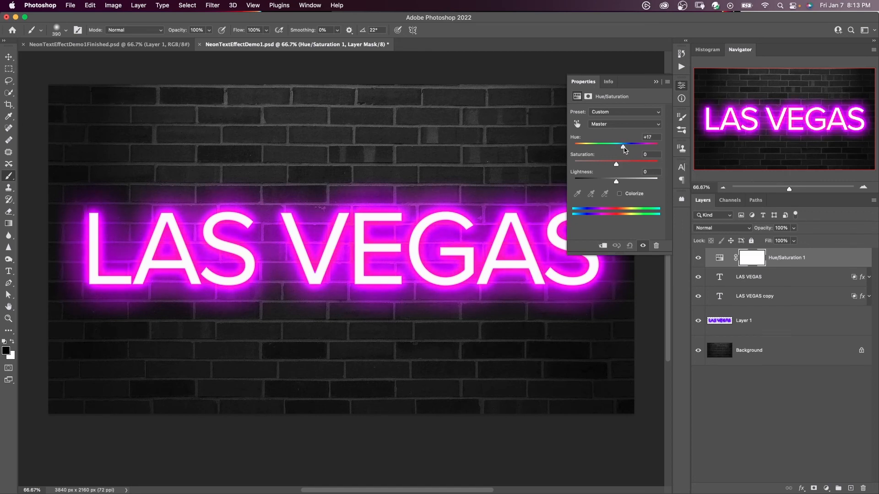
{"action": "left_click_drag", "start_coordinate": [622, 145], "coordinate": [605, 145]}
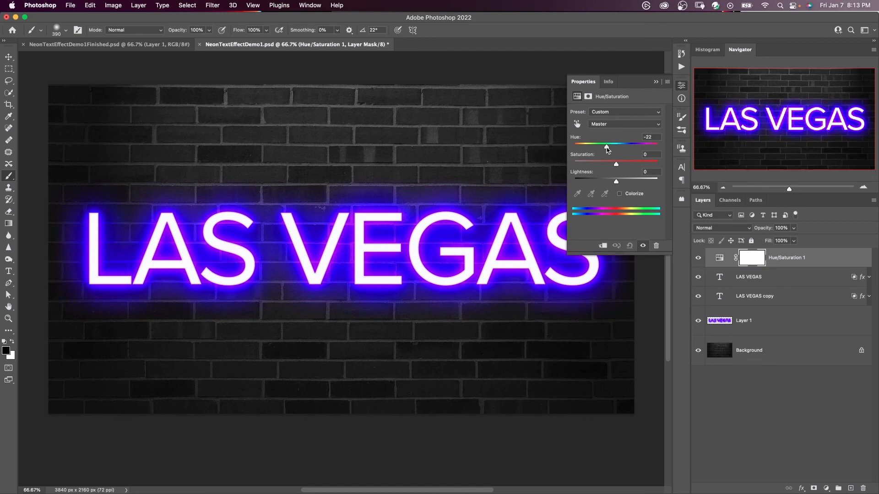
{"action": "left_click", "coordinate": [698, 257]}
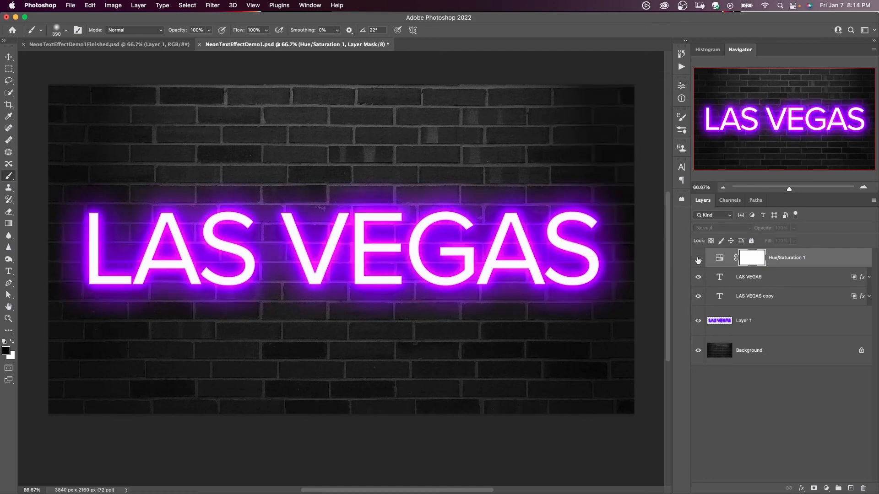
{"action": "left_click", "coordinate": [748, 276]}
{"action": "type", "text": "NEON"}
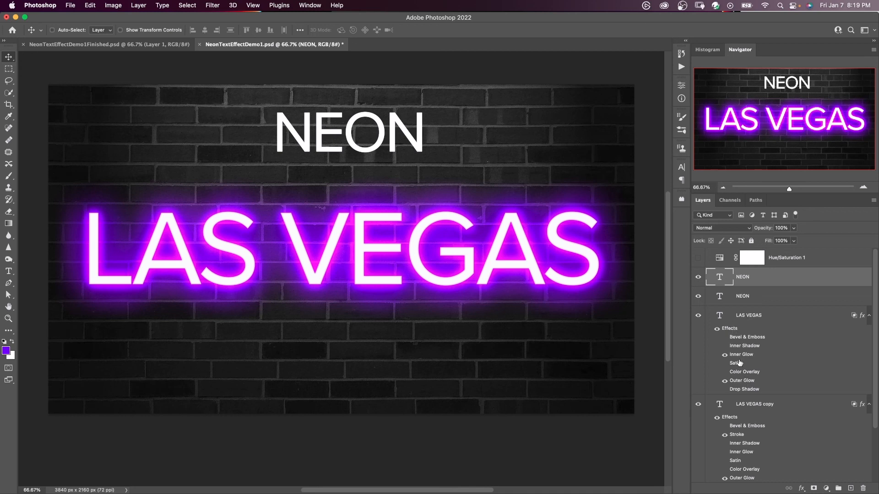
{"action": "mouse_move", "coordinate": [736, 329]}
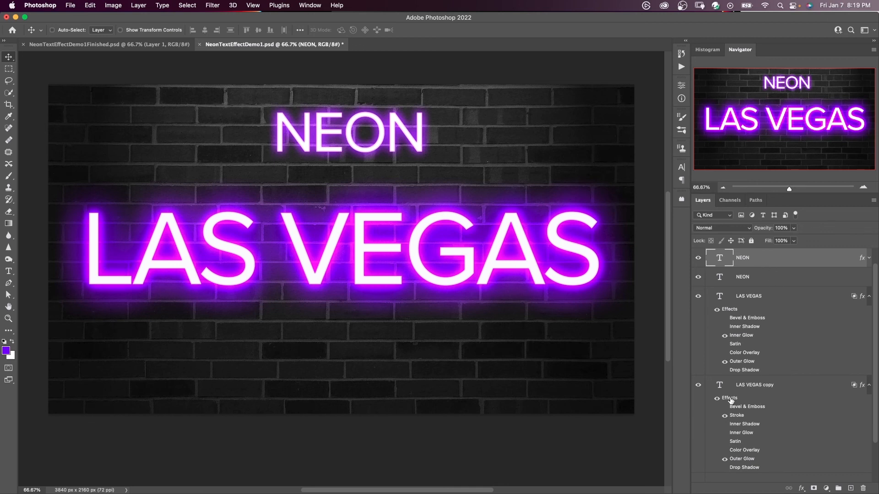
{"action": "mouse_move", "coordinate": [768, 291]}
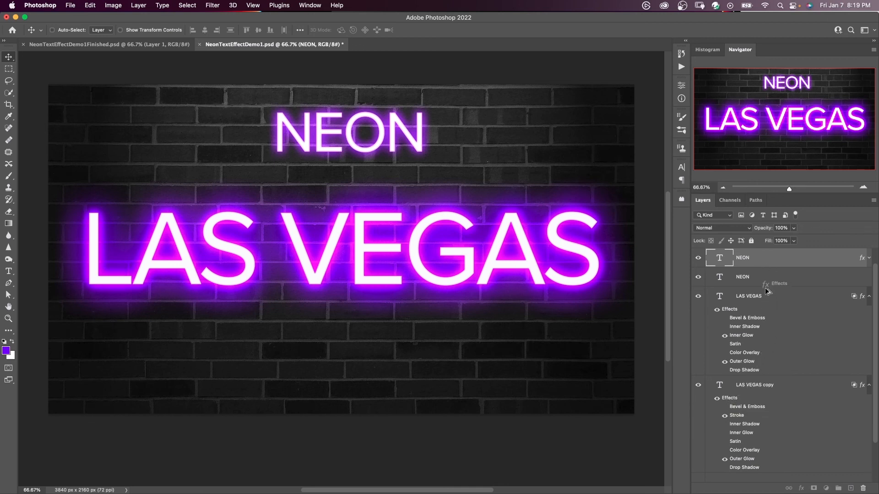